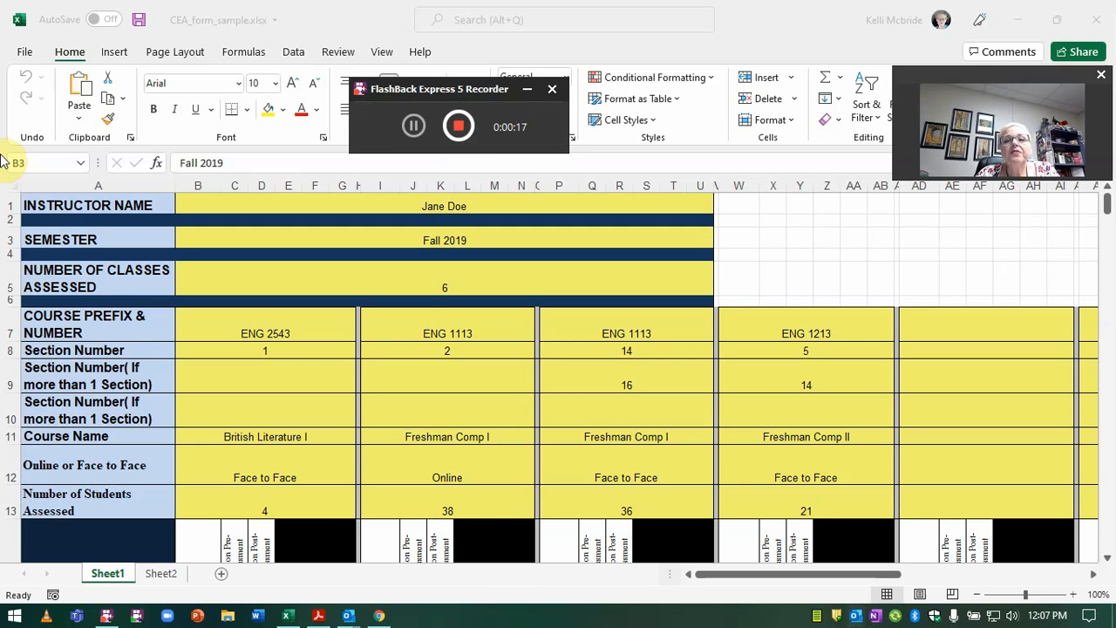
Step: Sign in to the SSC Arch Assessment Portal using the browser's saved credentials
click(551, 87)
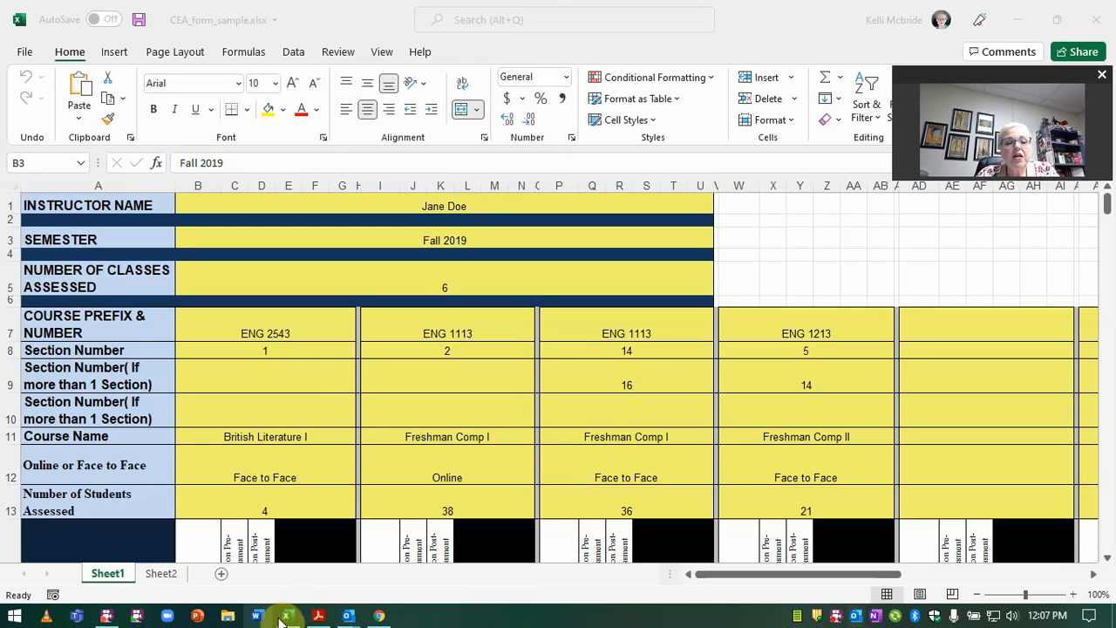
click(380, 614)
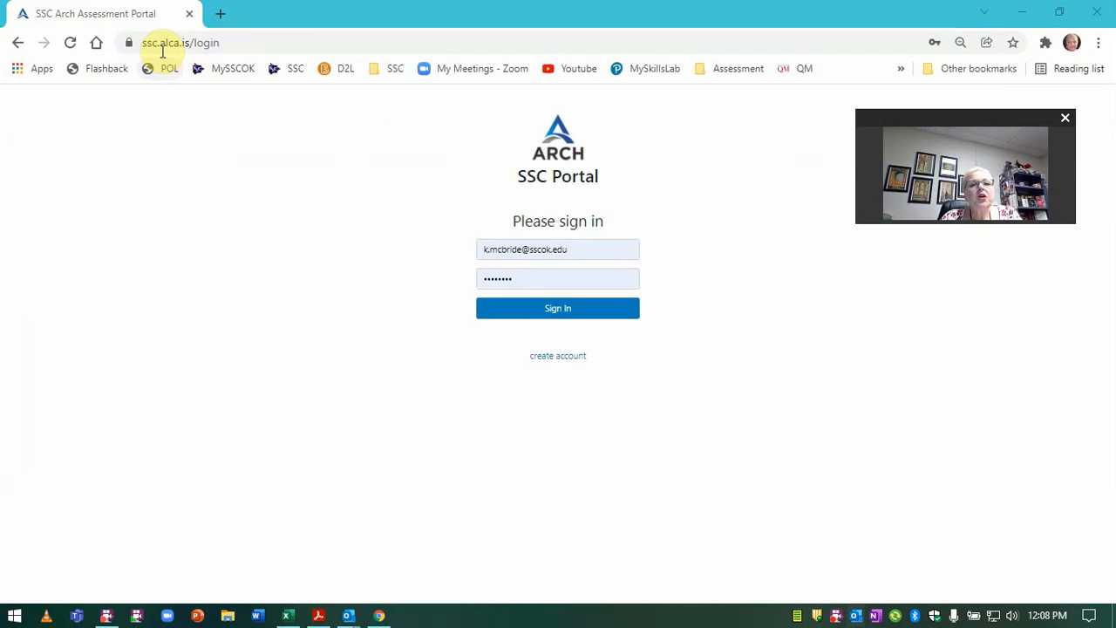
mouse_move(150, 68)
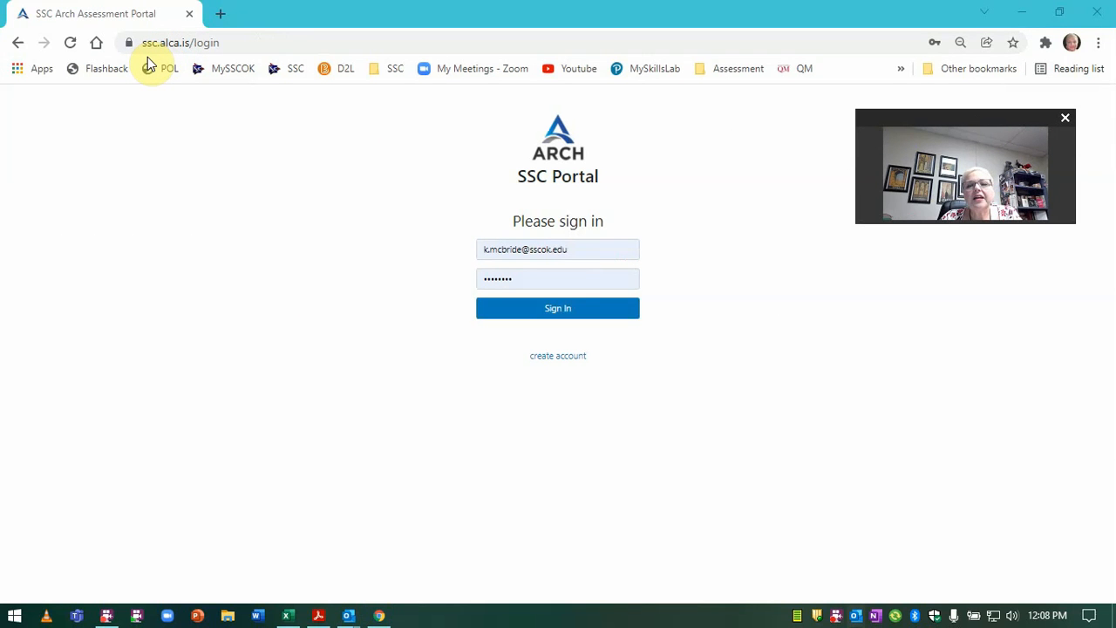
mouse_move(607, 251)
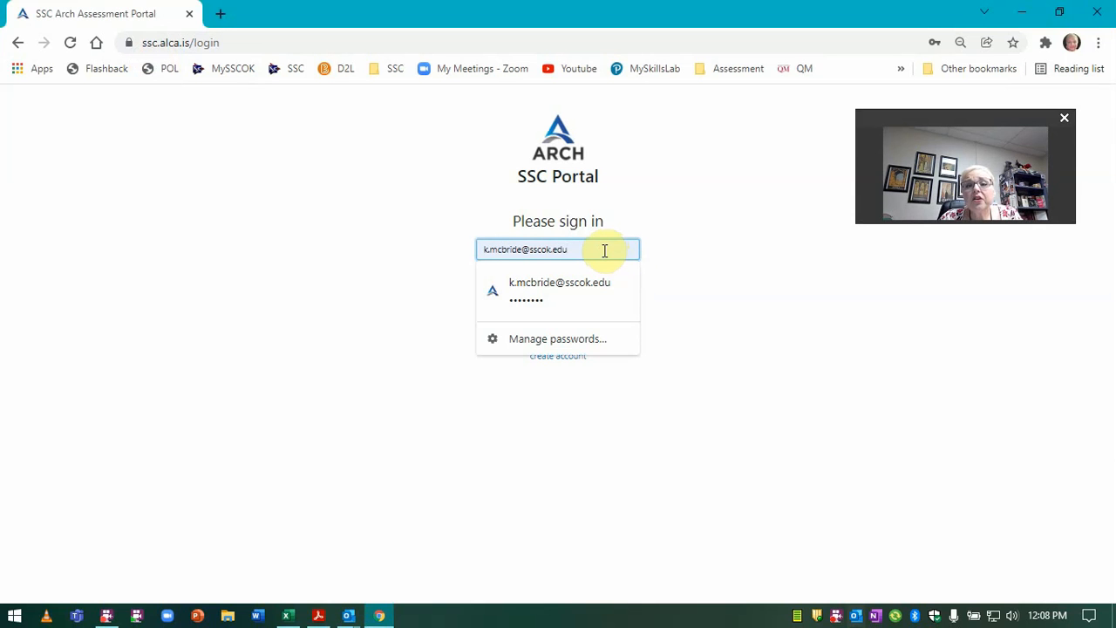
click(523, 279)
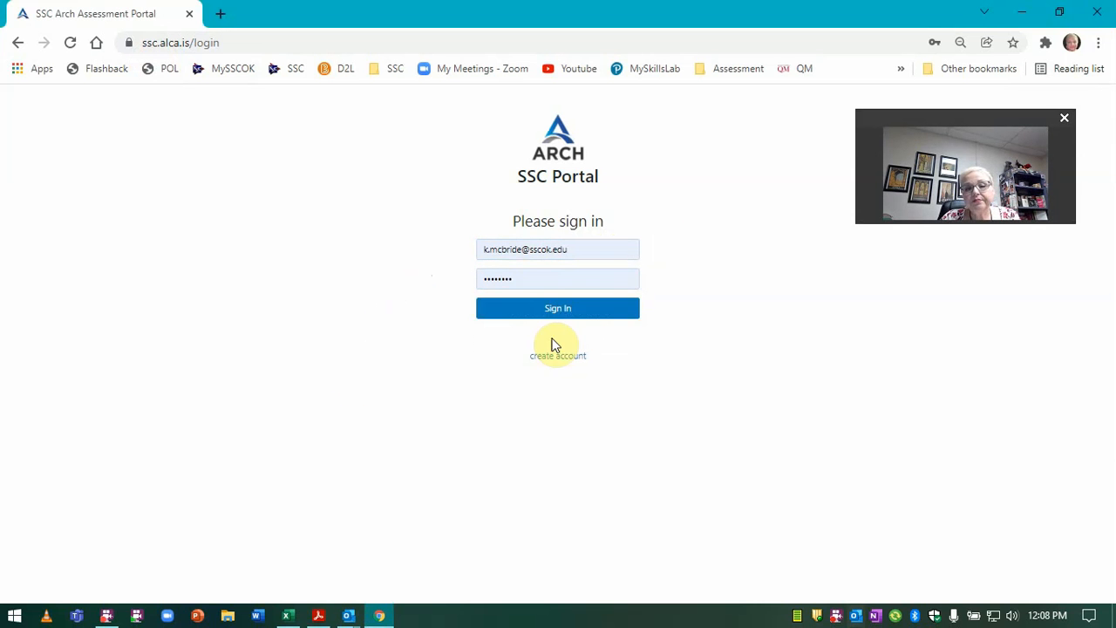
click(558, 307)
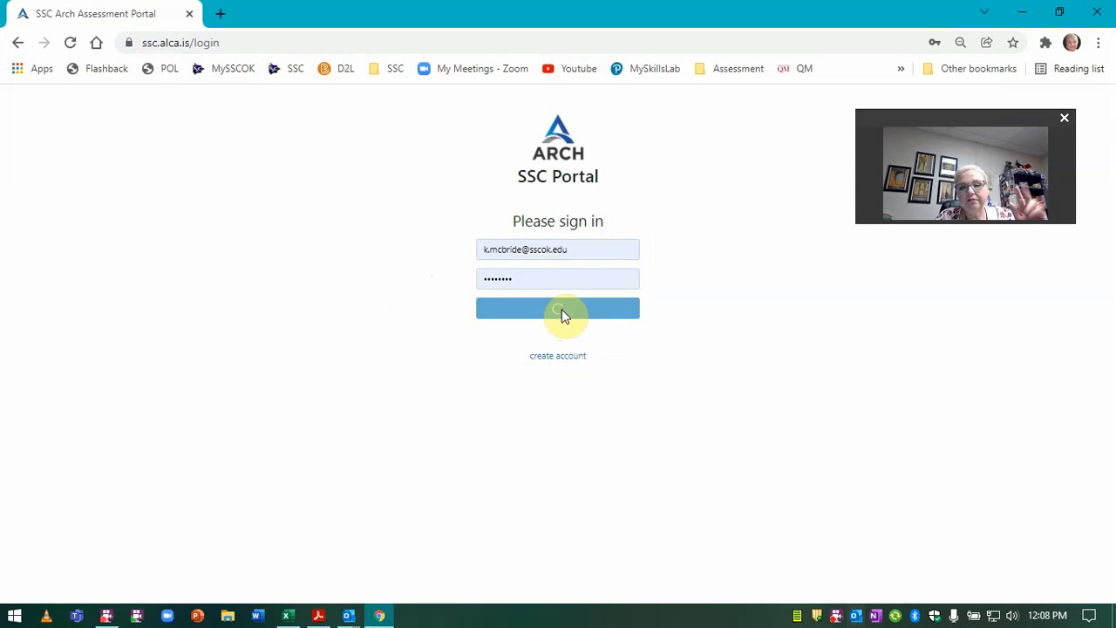
click(558, 307)
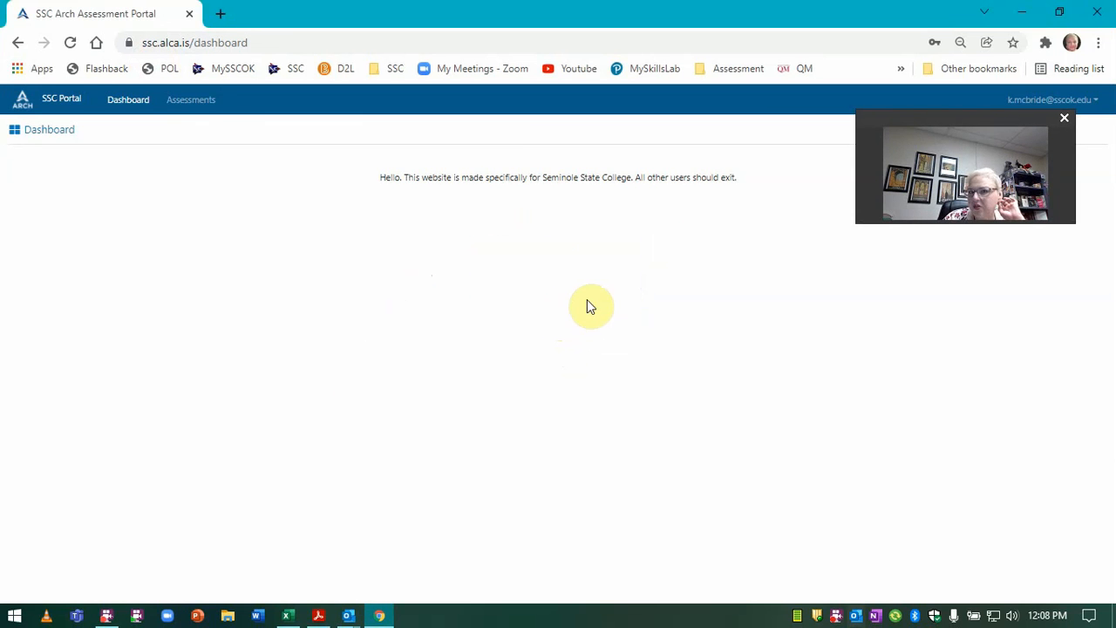
Step: Show the 2021-FALL assessments list from the Assessments navigation link
click(192, 99)
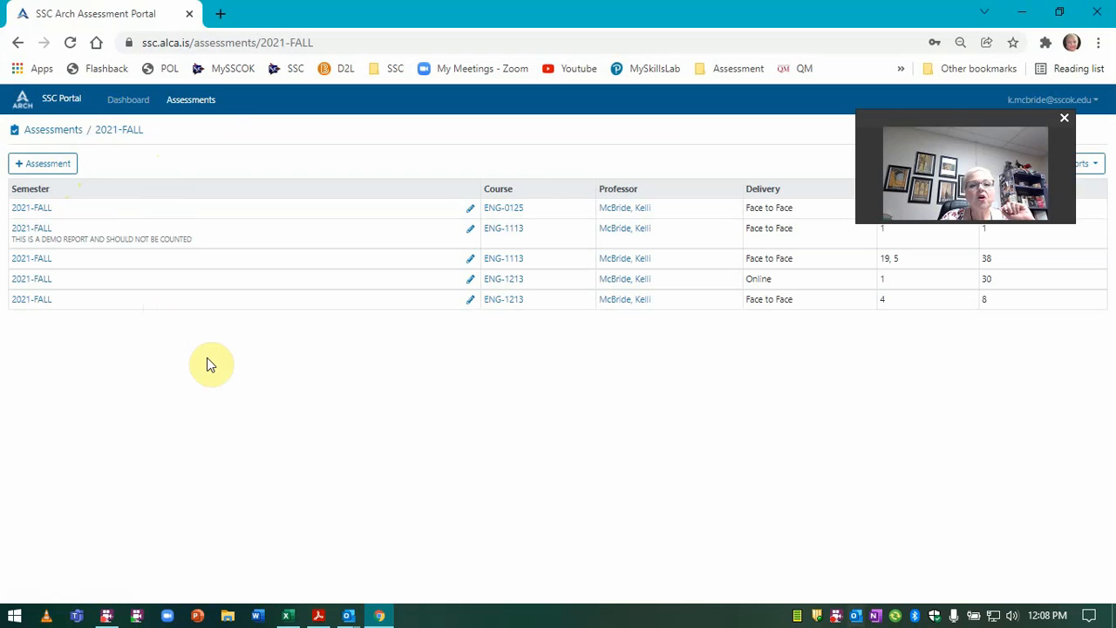
mouse_move(221, 353)
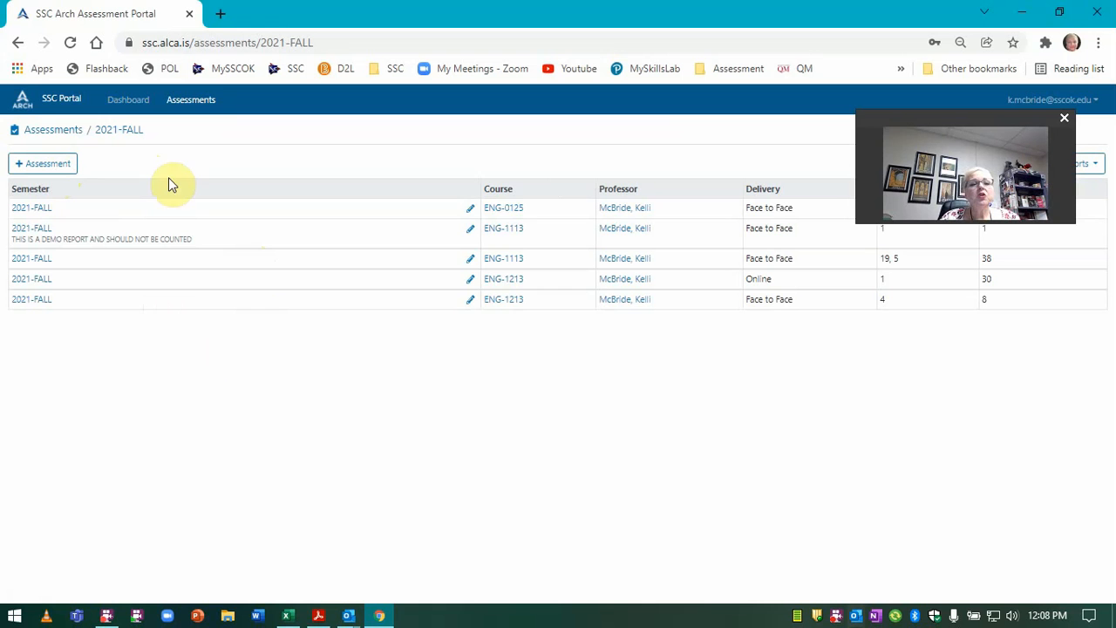
mouse_move(251, 613)
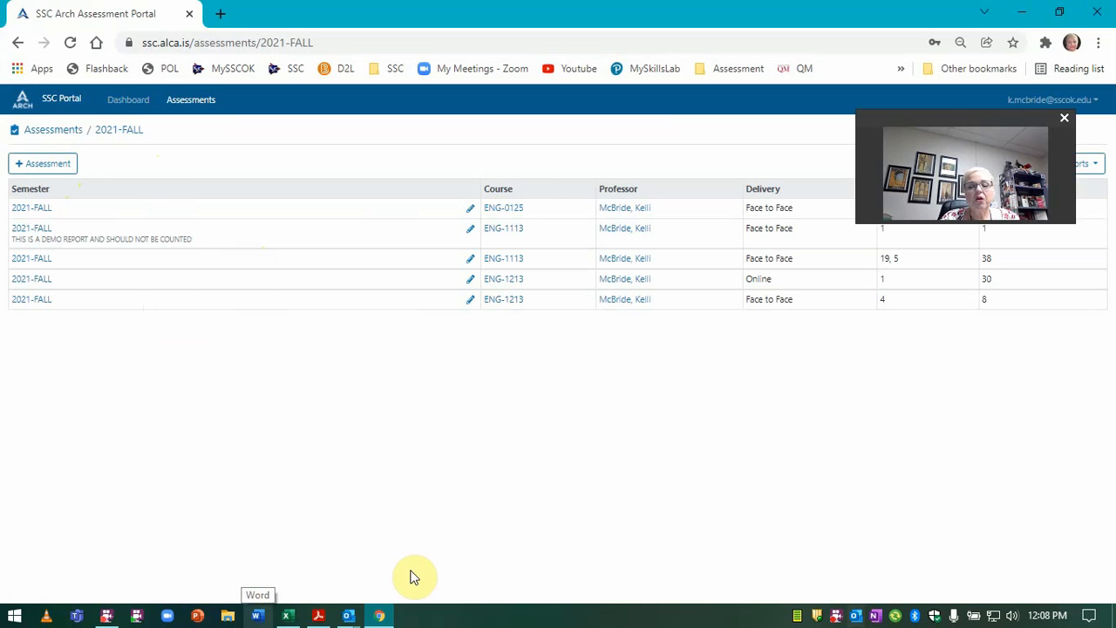
mouse_move(55, 172)
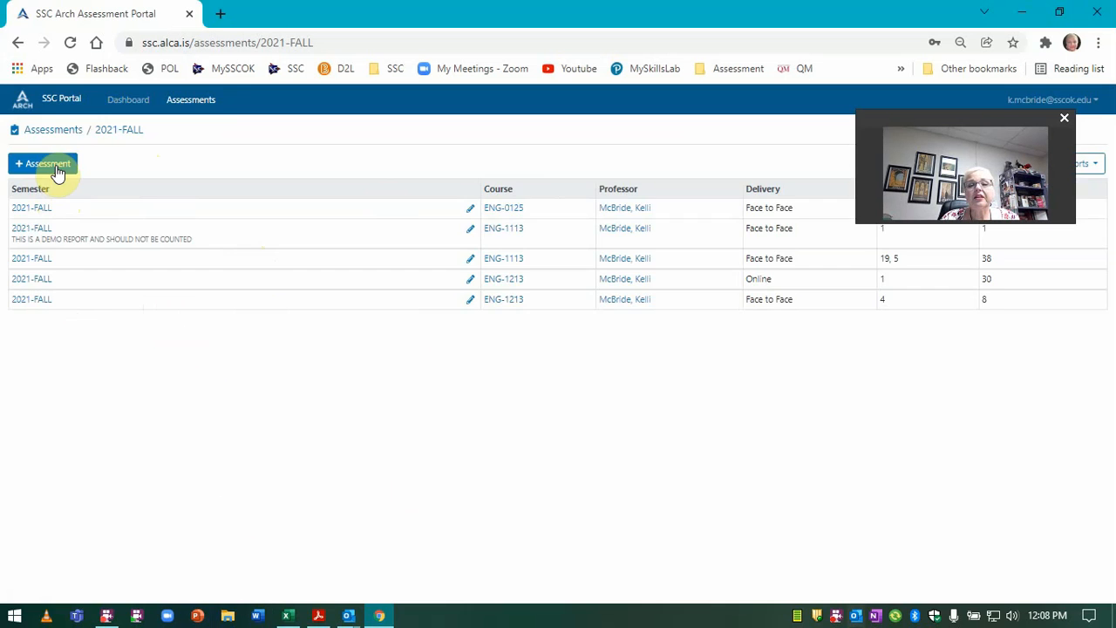
Step: Create a new assessment for 2021-FALL, ENG-1213 Composition II, Face to Face, section 4
click(41, 164)
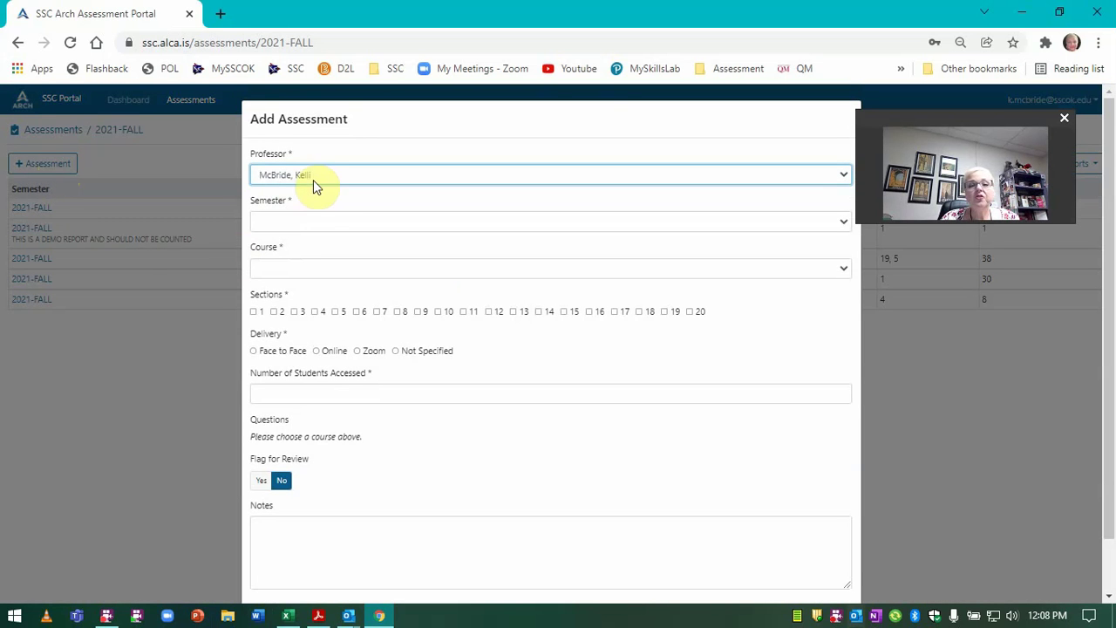
click(549, 220)
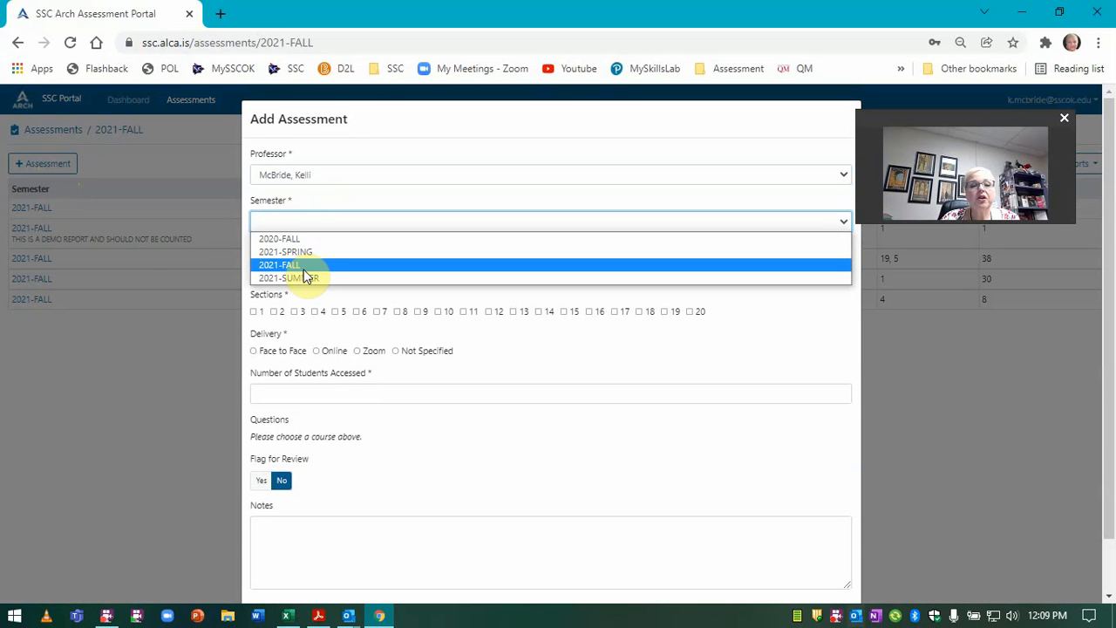
click(279, 265)
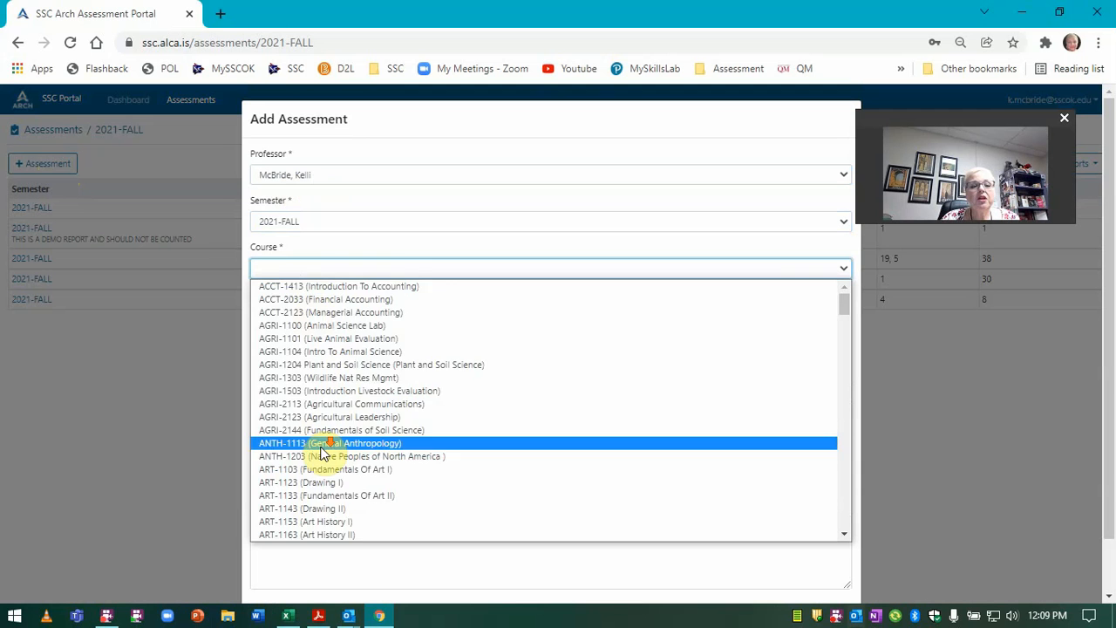
scroll(down, 3)
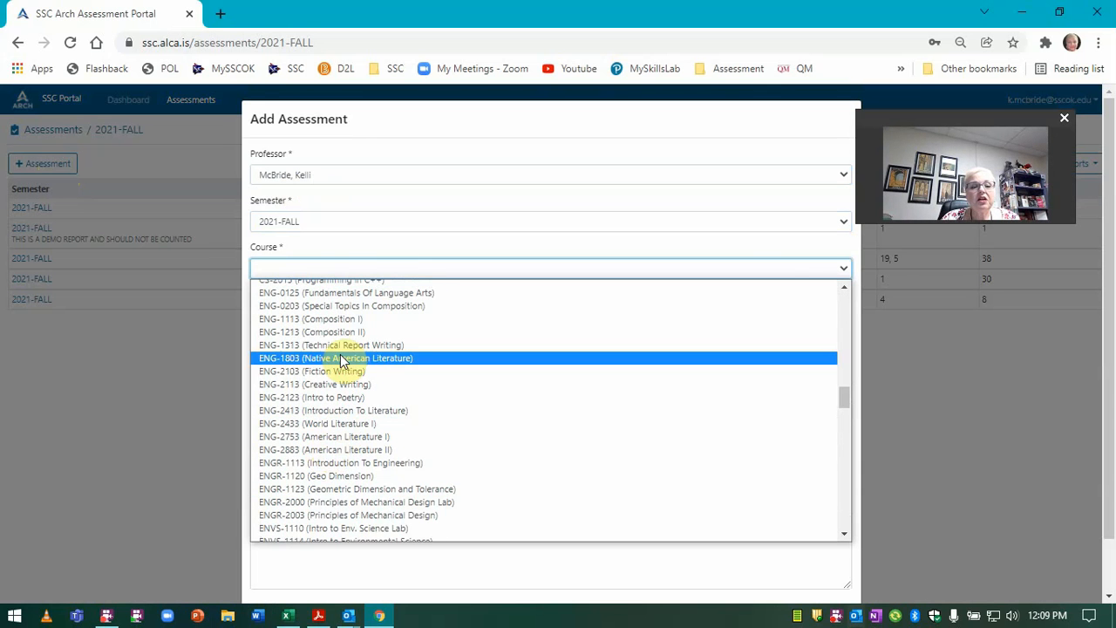
click(312, 332)
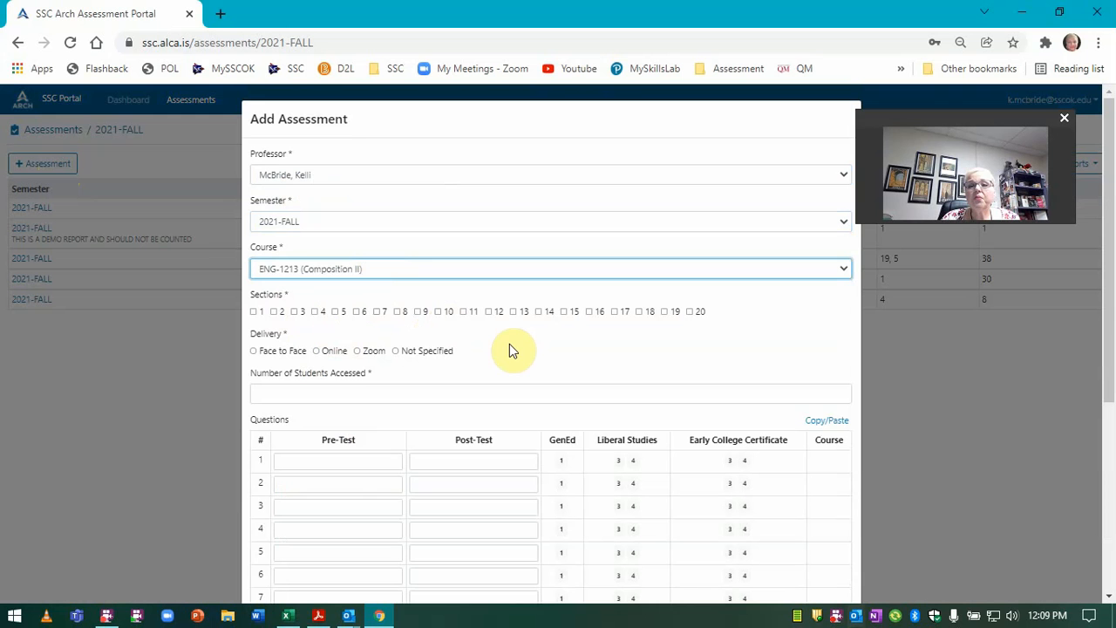
mouse_move(317, 317)
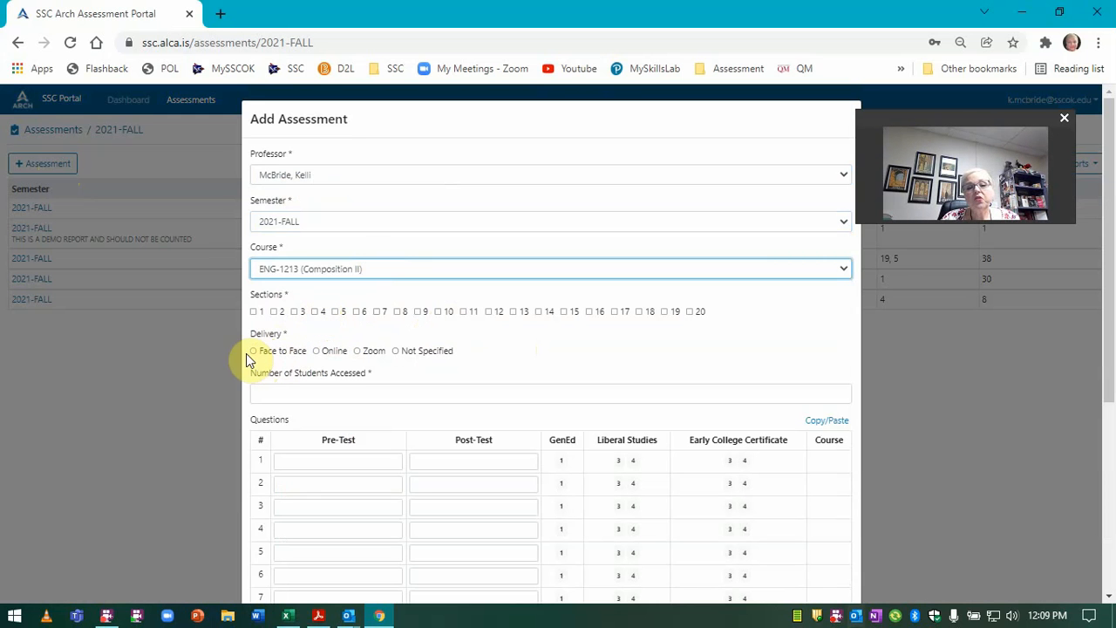
mouse_move(457, 361)
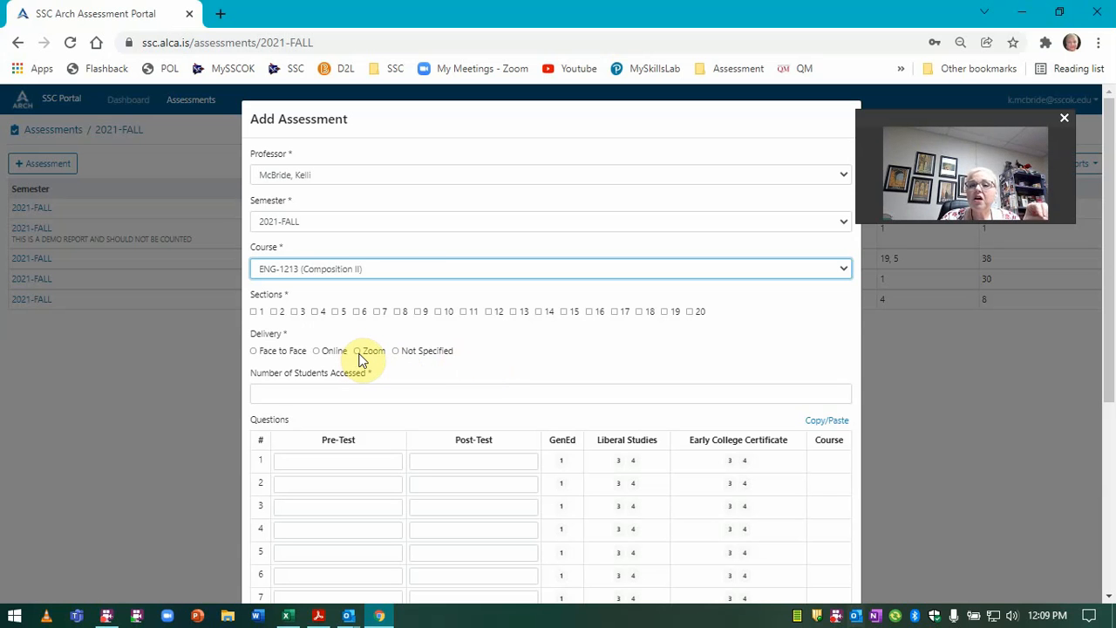
mouse_move(250, 352)
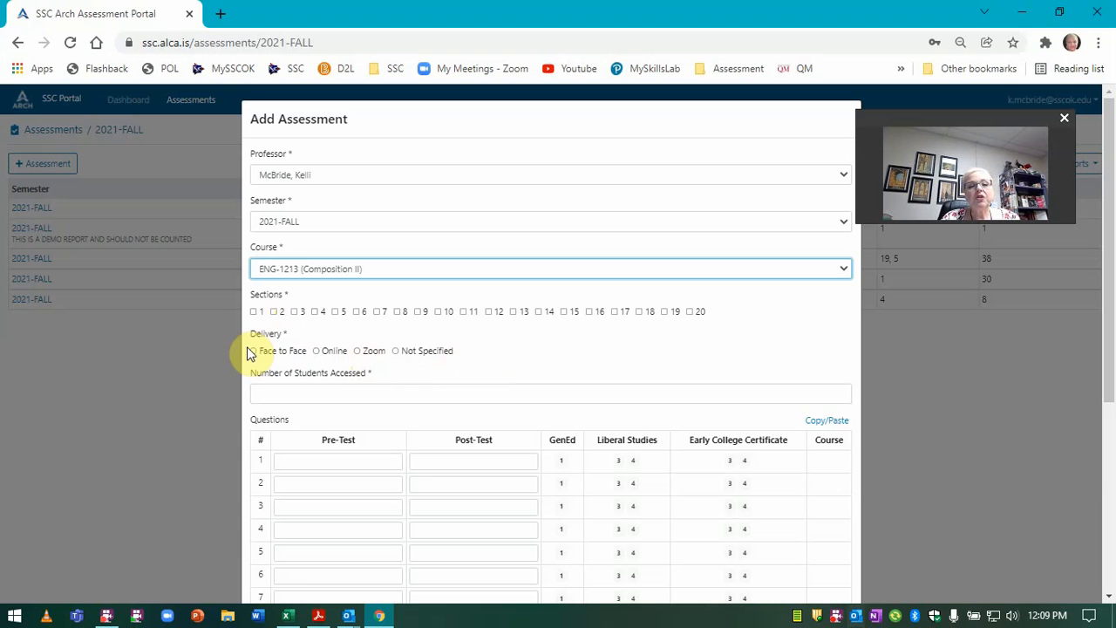
click(255, 351)
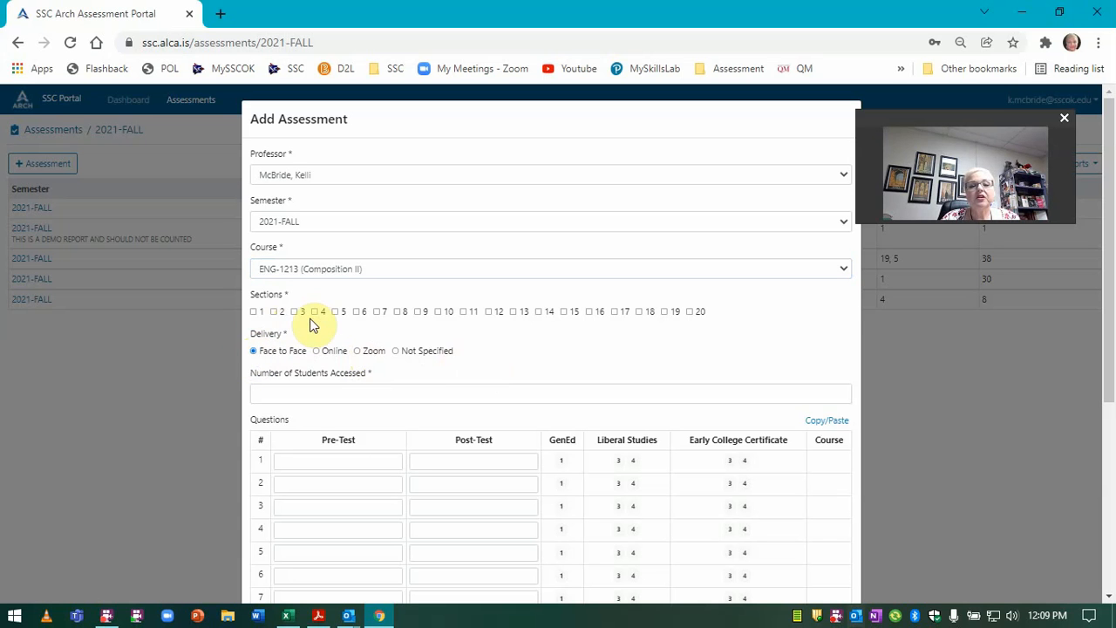
click(314, 310)
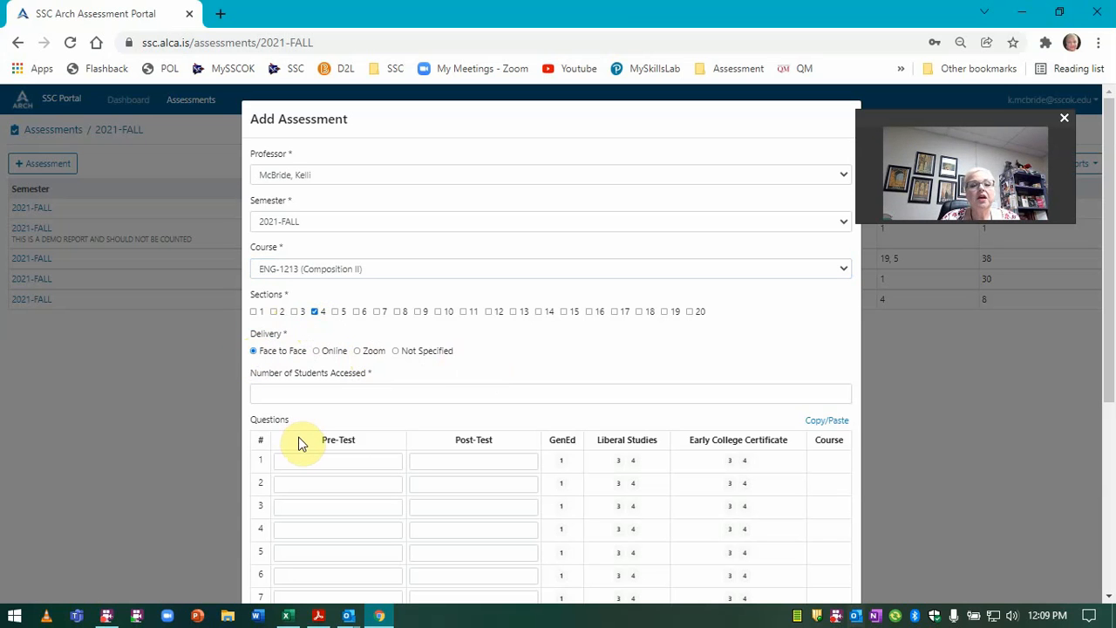
mouse_move(398, 322)
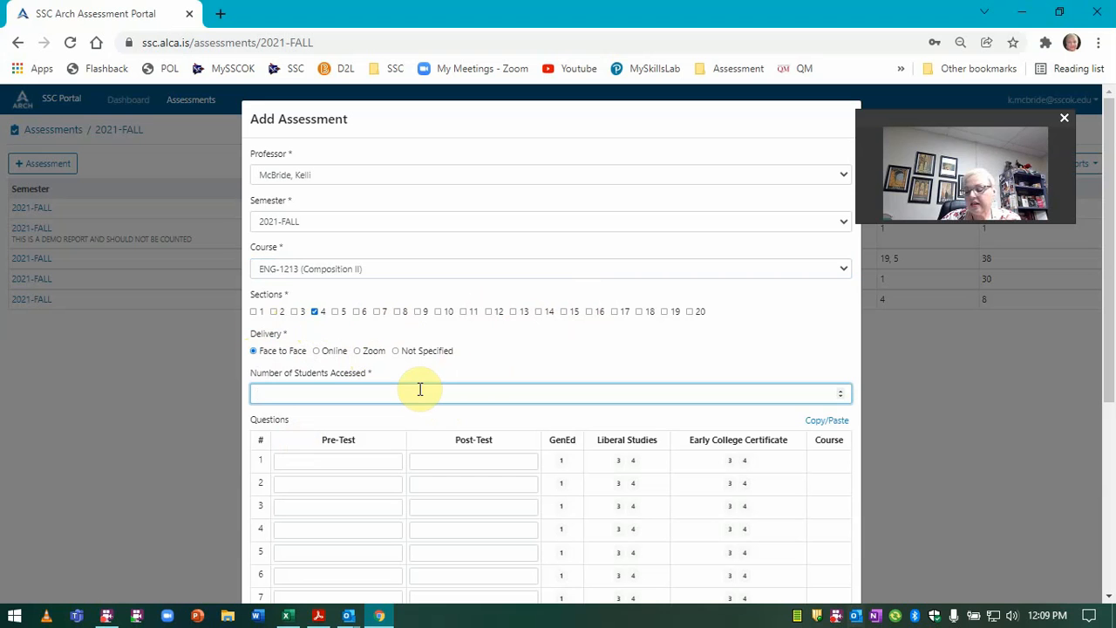
Step: Enter 8 in the Number of Students Assessed field
text(8)
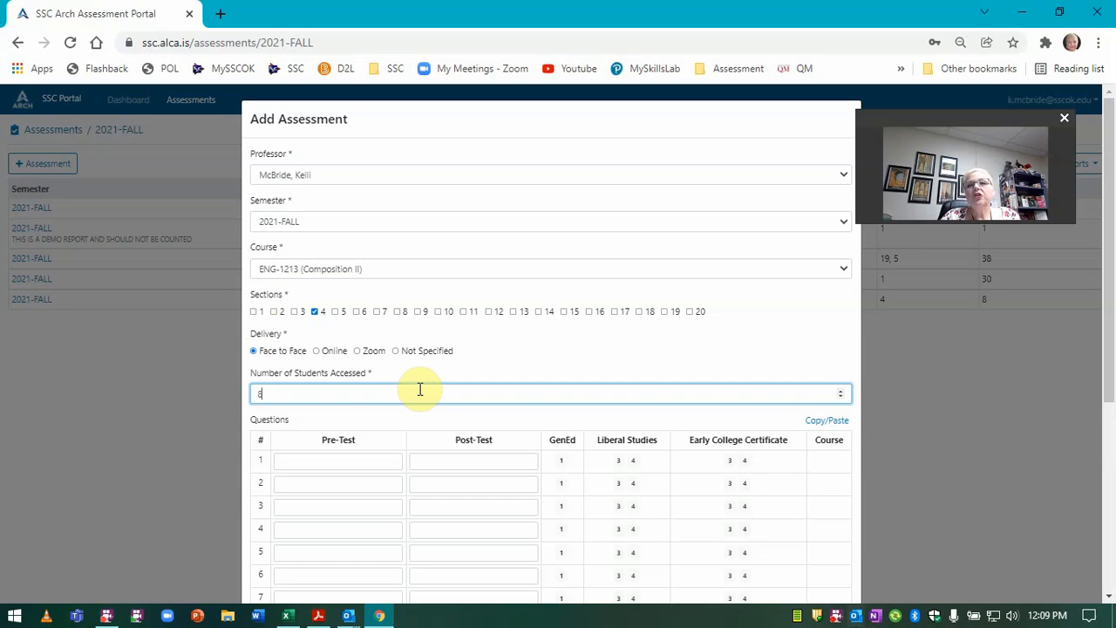
text(8)
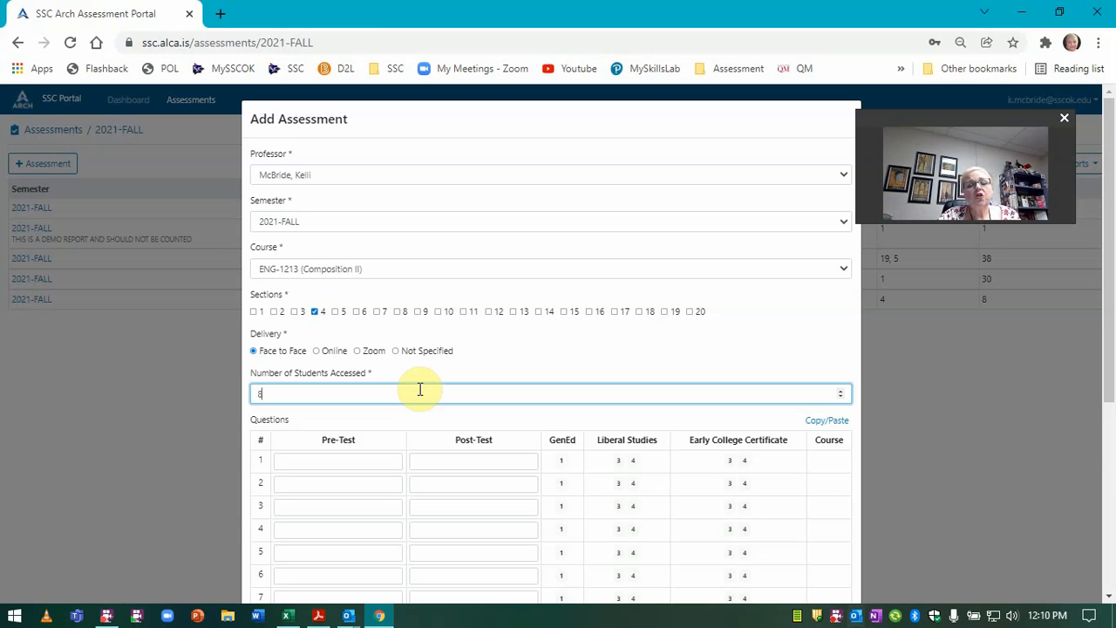
text(8)
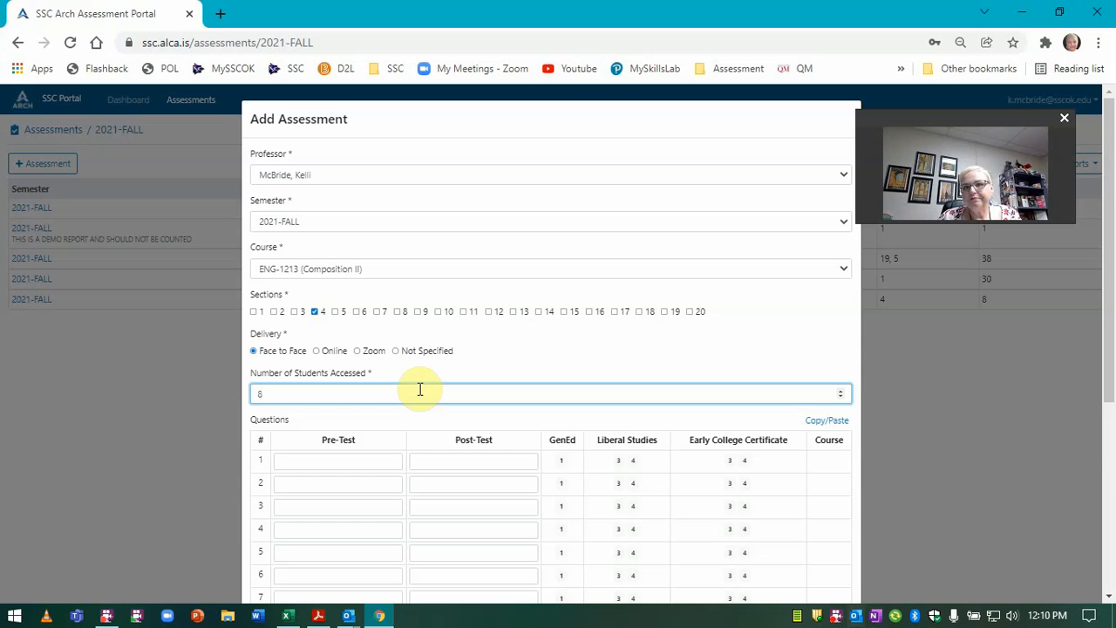
scroll(down, 3)
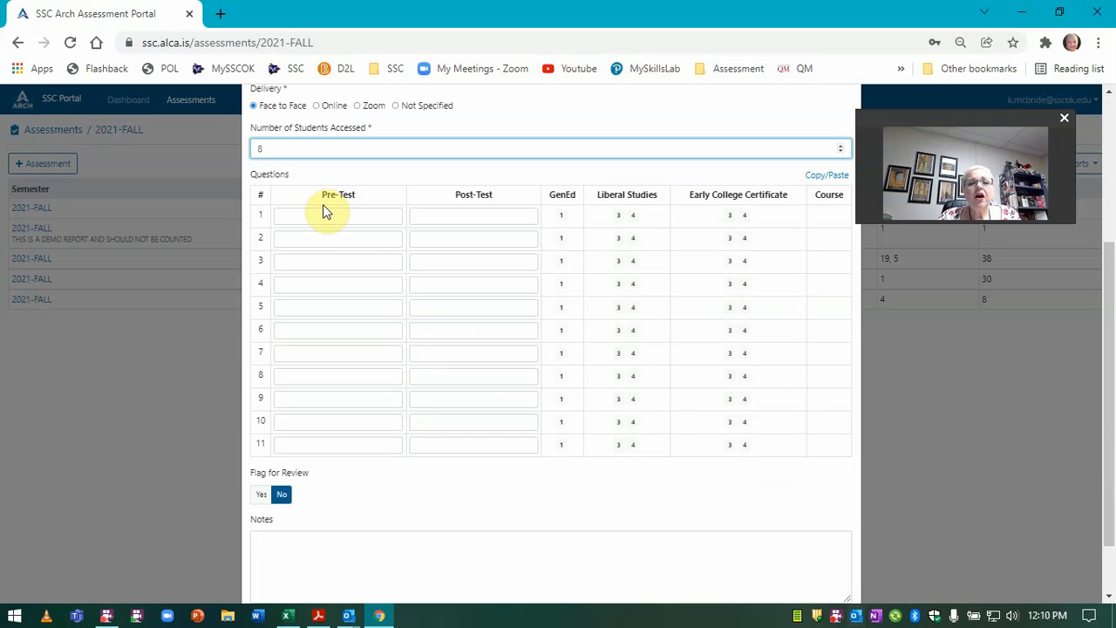
Step: Enter the question 1 pre-test and post-test scores in the Questions table
click(335, 214)
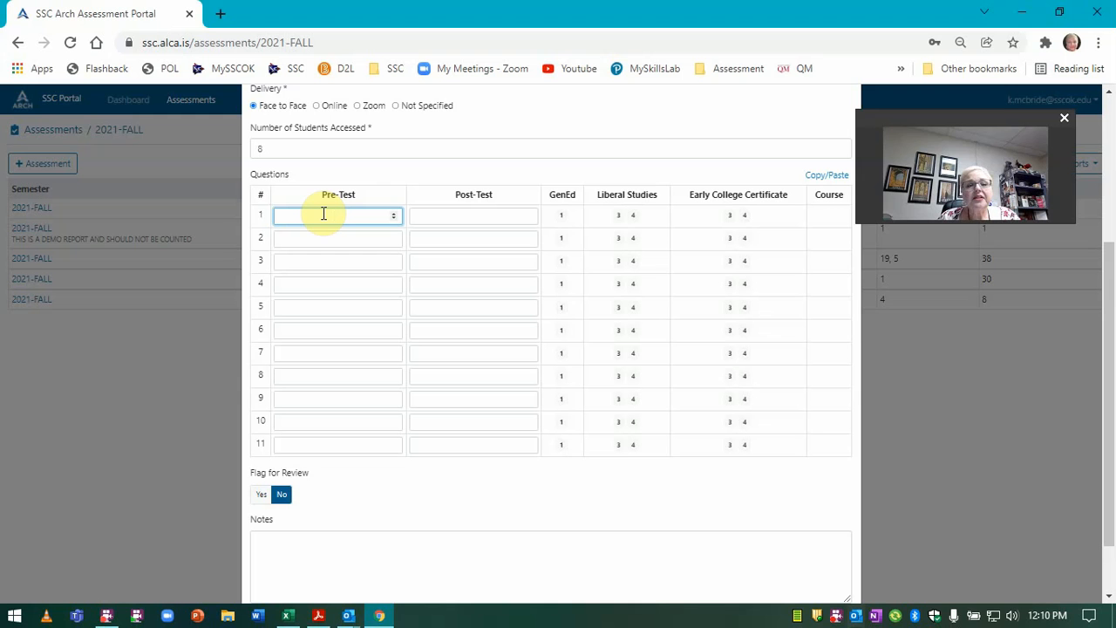
text(3)
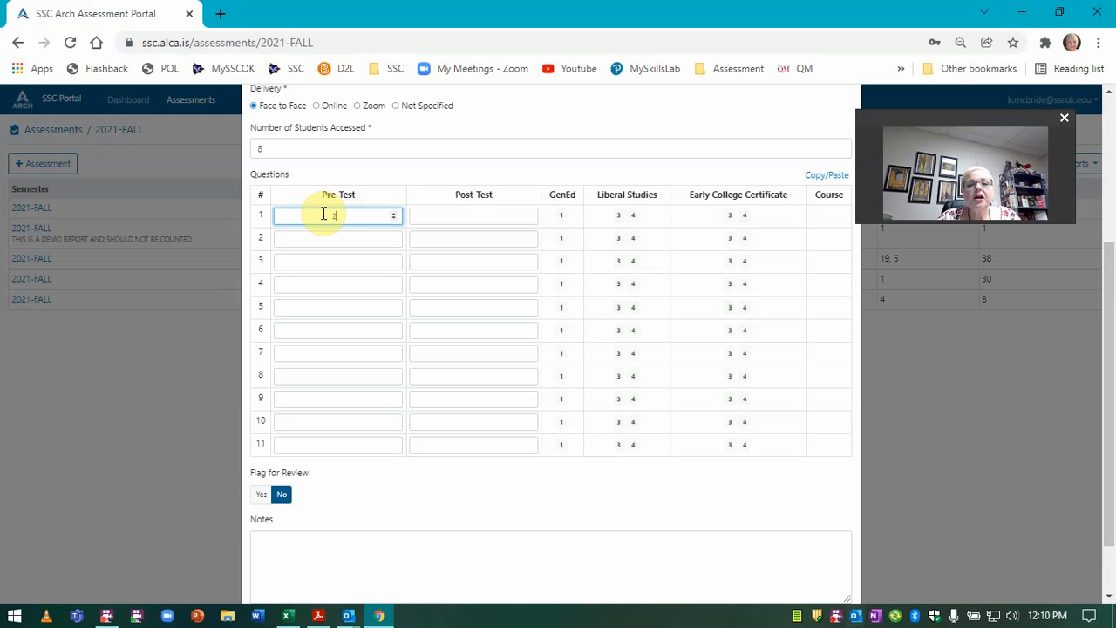
click(471, 216)
text(8)
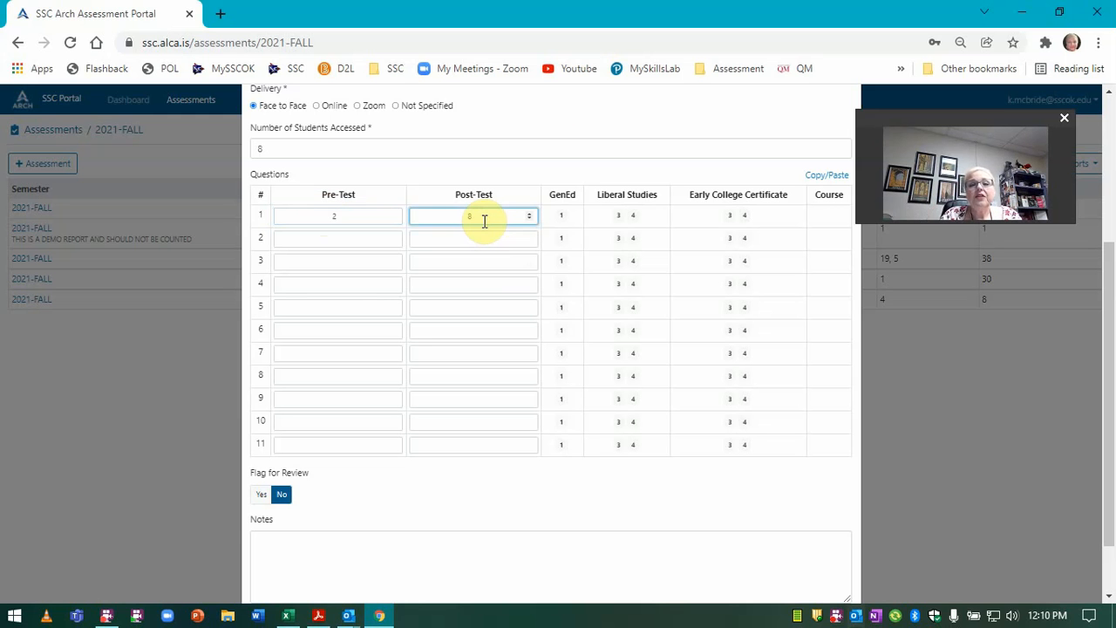
click(335, 237)
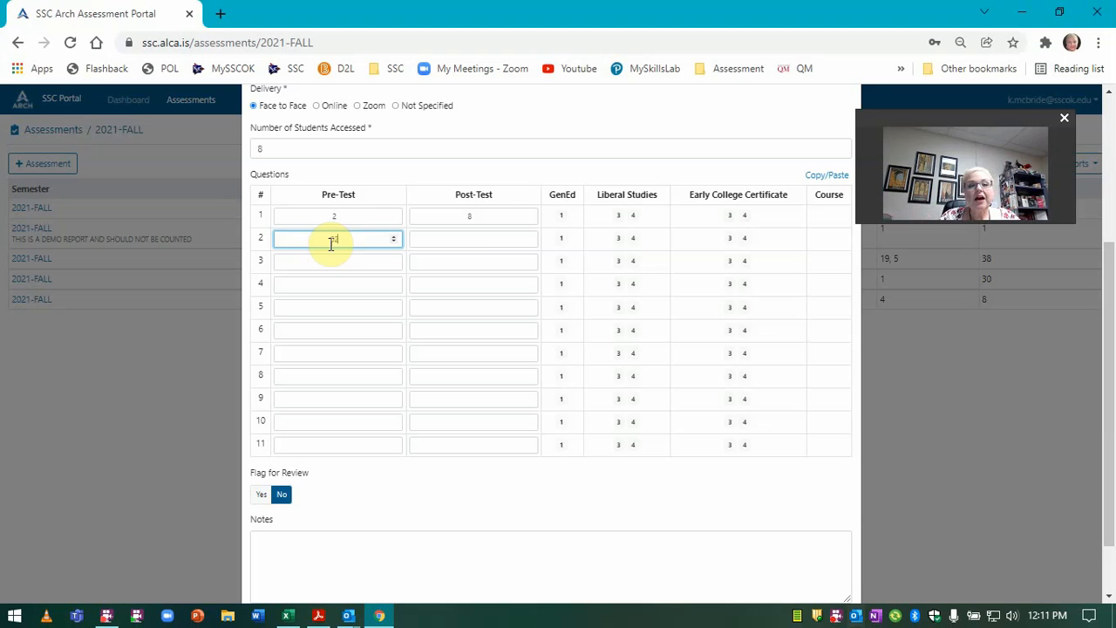
Step: Enter the question 2 post-test score (86, corrected to 84) and return to the CEA workbook
click(471, 238)
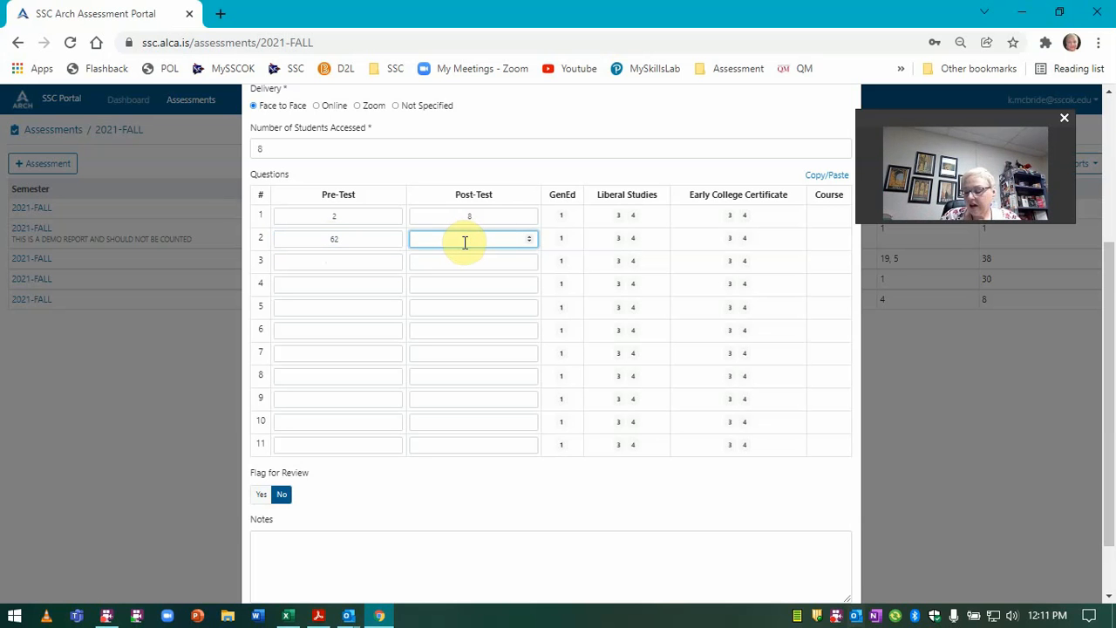
text(86)
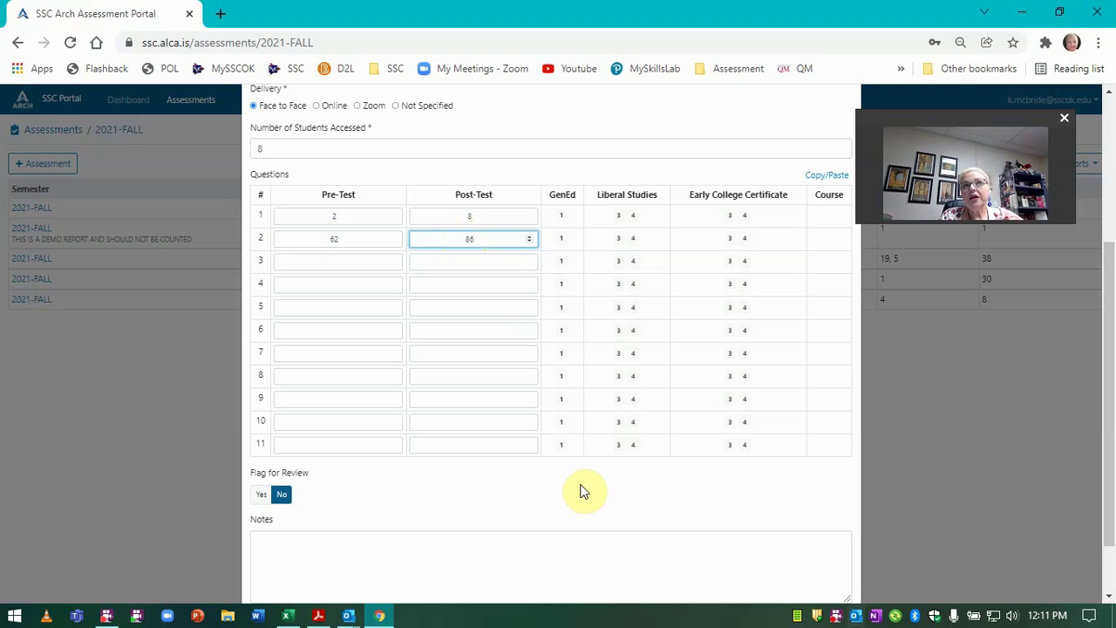
text(84)
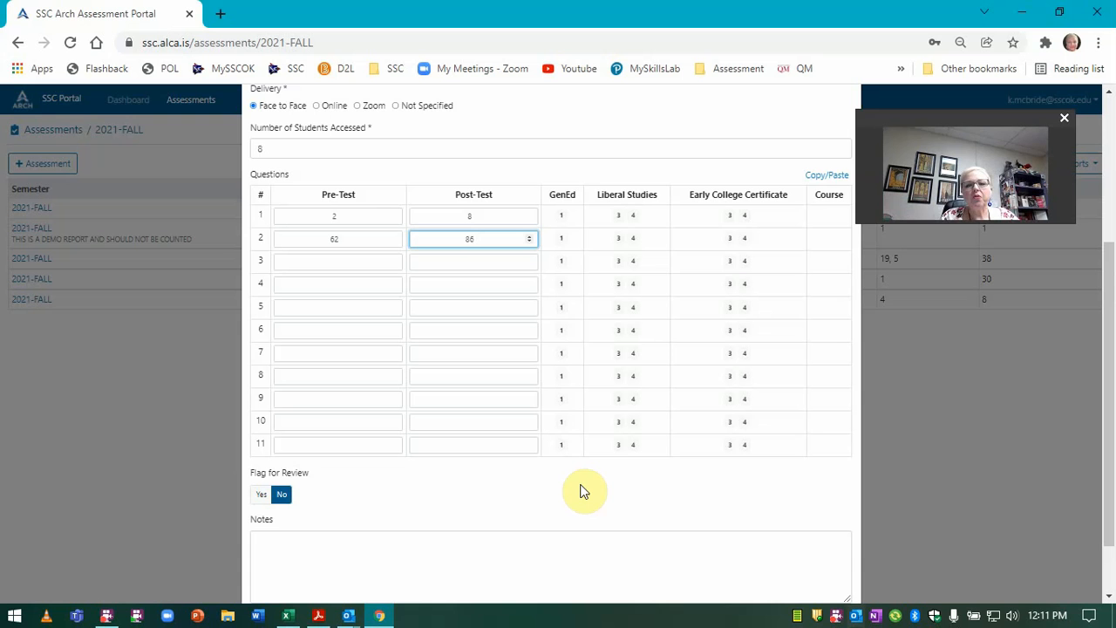
mouse_move(650, 530)
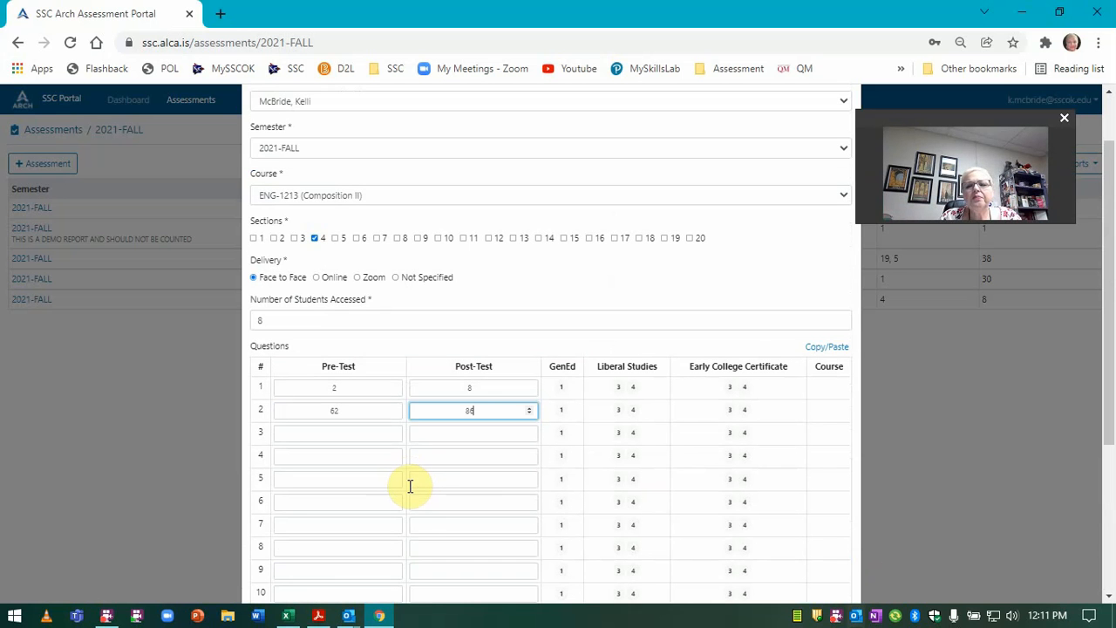
scroll(down, 3)
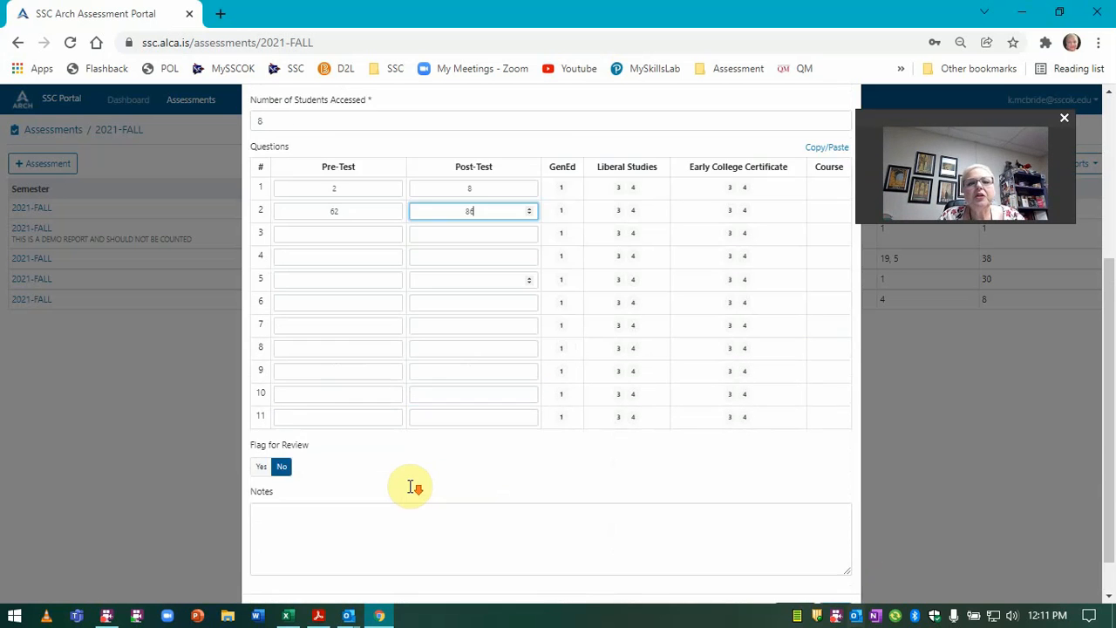
scroll(down, 3)
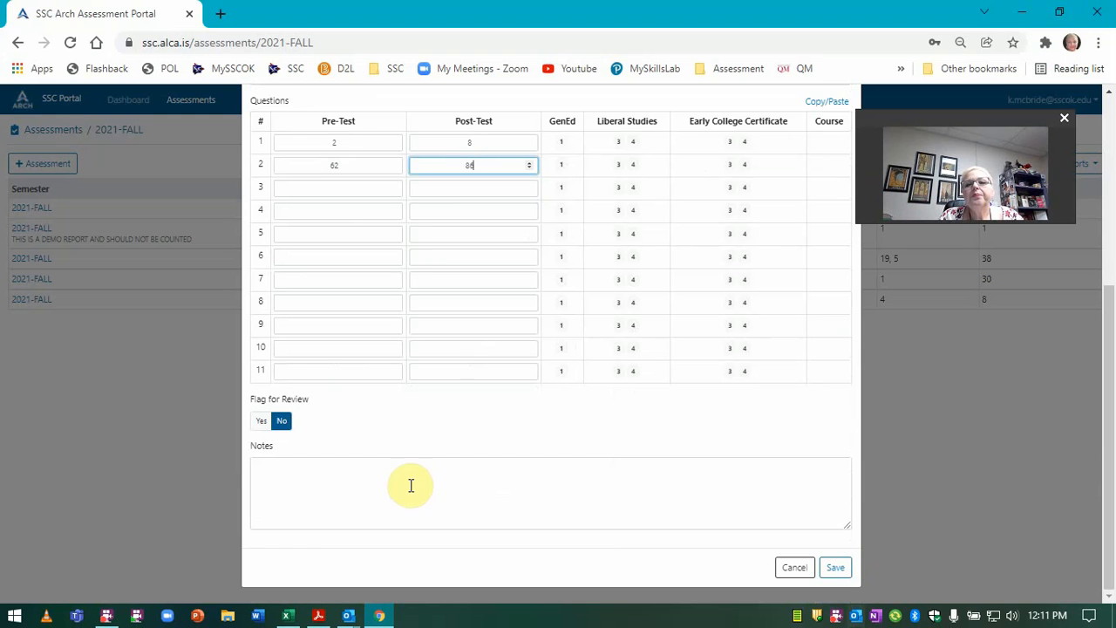
mouse_move(476, 274)
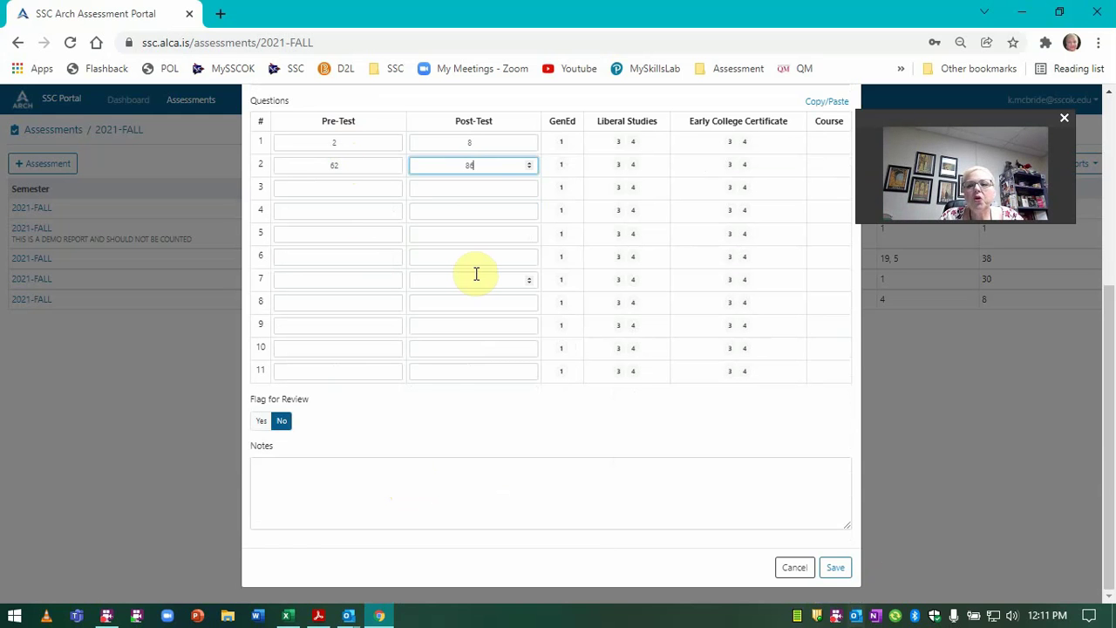
mouse_move(464, 209)
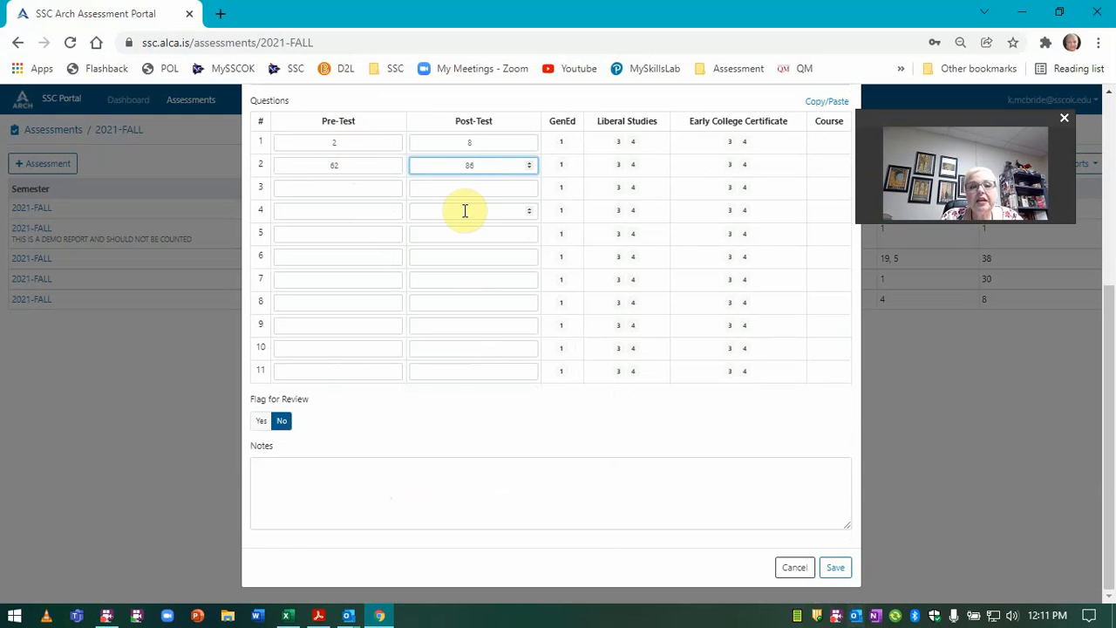
mouse_move(741, 200)
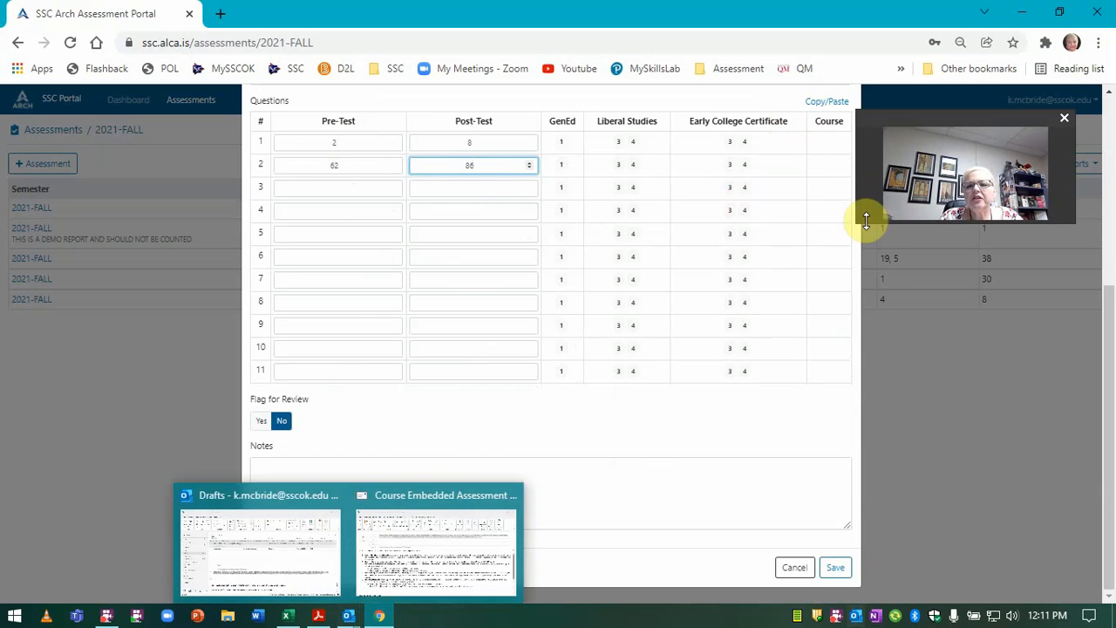
click(826, 102)
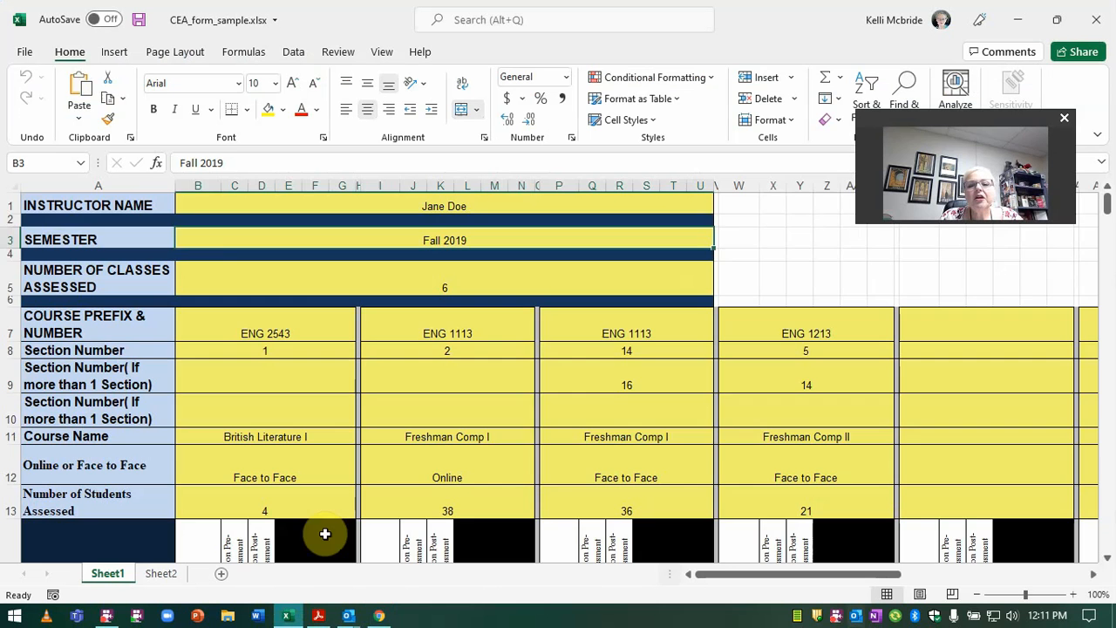
Step: Copy the British Literature I Test and Writing pre/post scores (C15:D16) from the CEA form
scroll(down, 3)
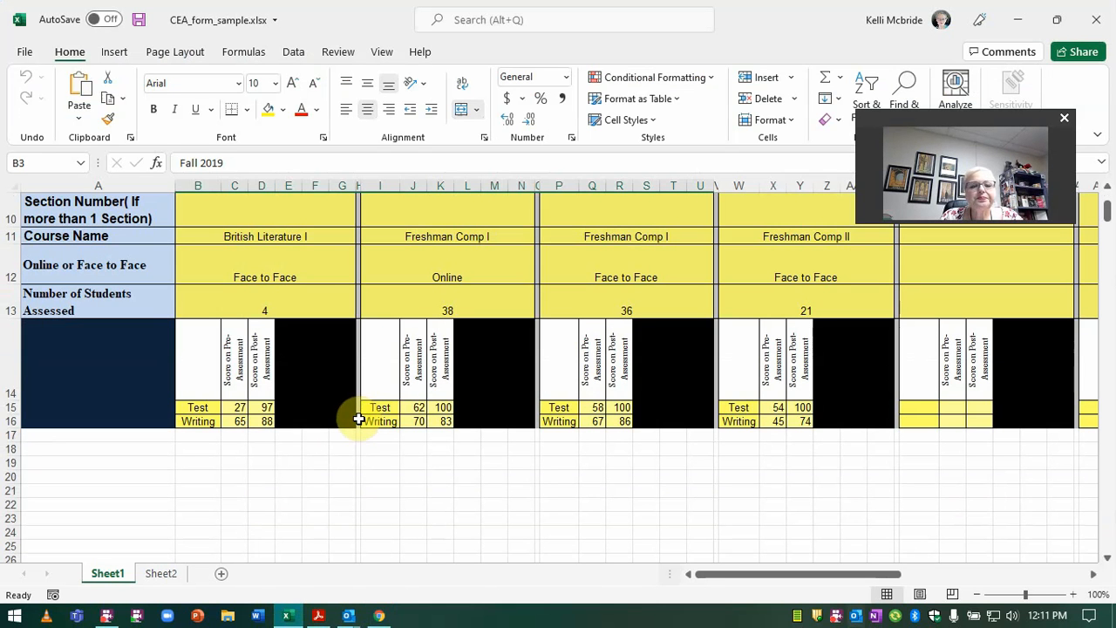
mouse_move(233, 404)
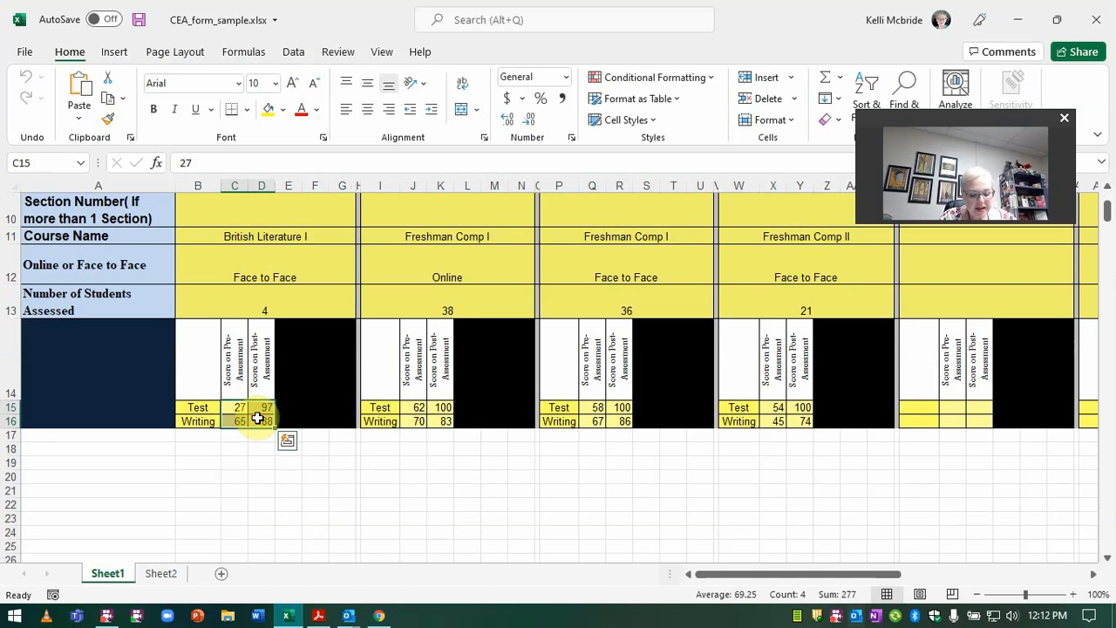
key(ctrl+c)
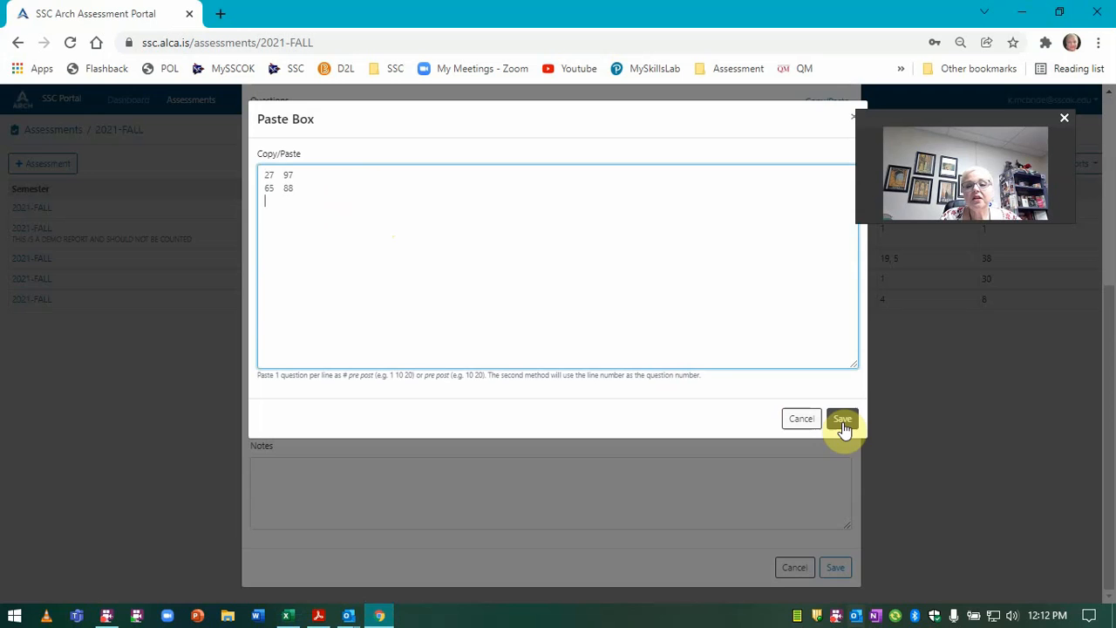
Step: Save the pasted scores 27/97 and 65/88 into questions 1-2, then cancel the form
click(841, 418)
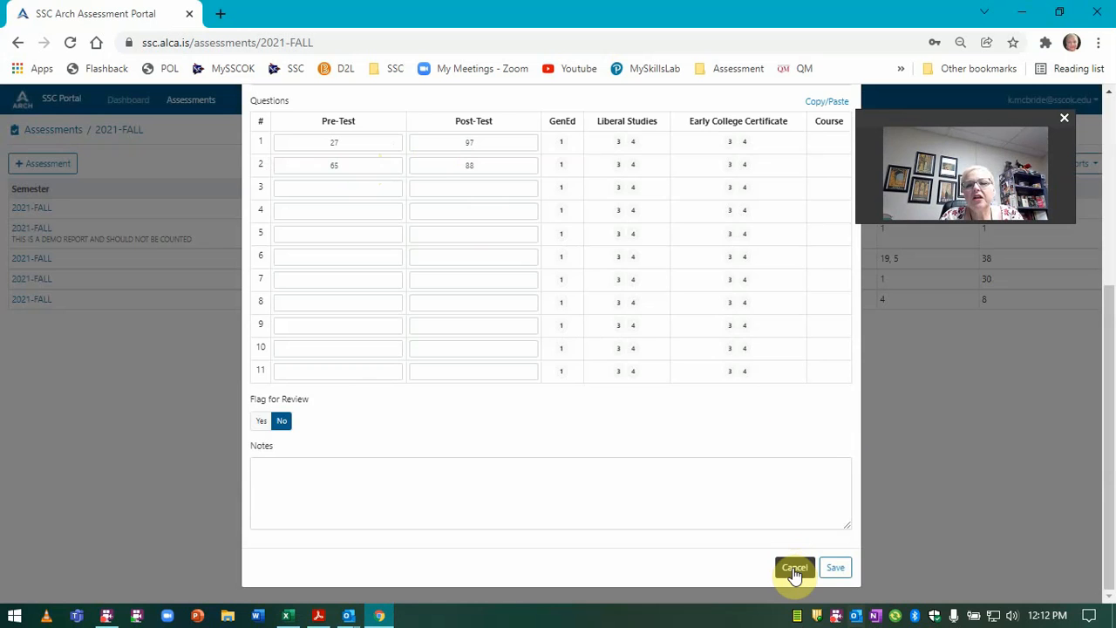
click(793, 568)
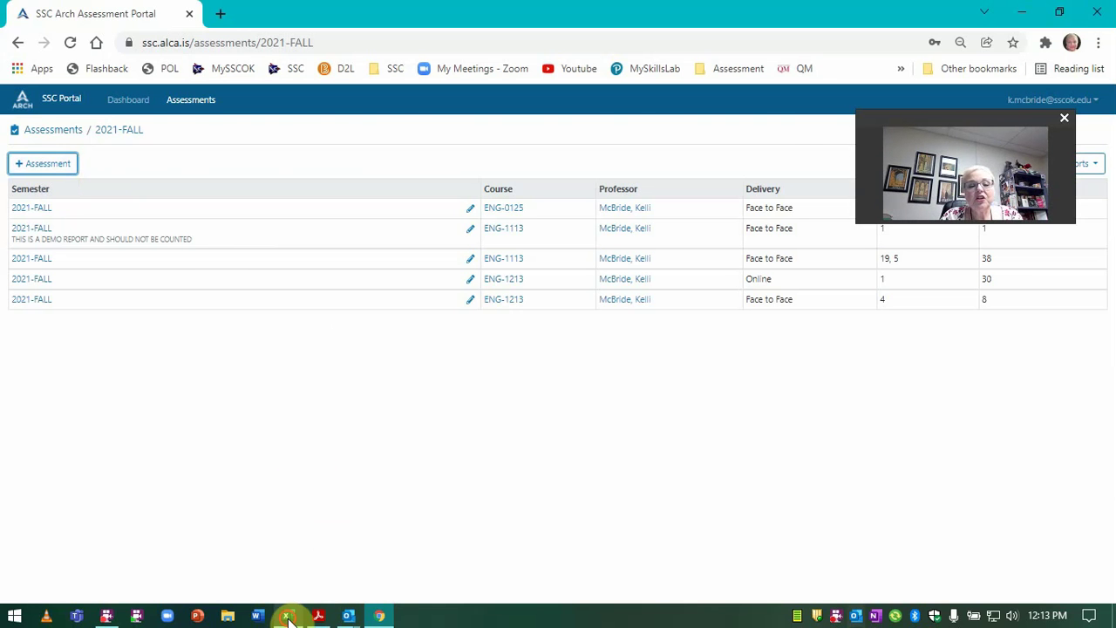
Step: Bring the CEA form workbook in Excel back to the front
click(286, 615)
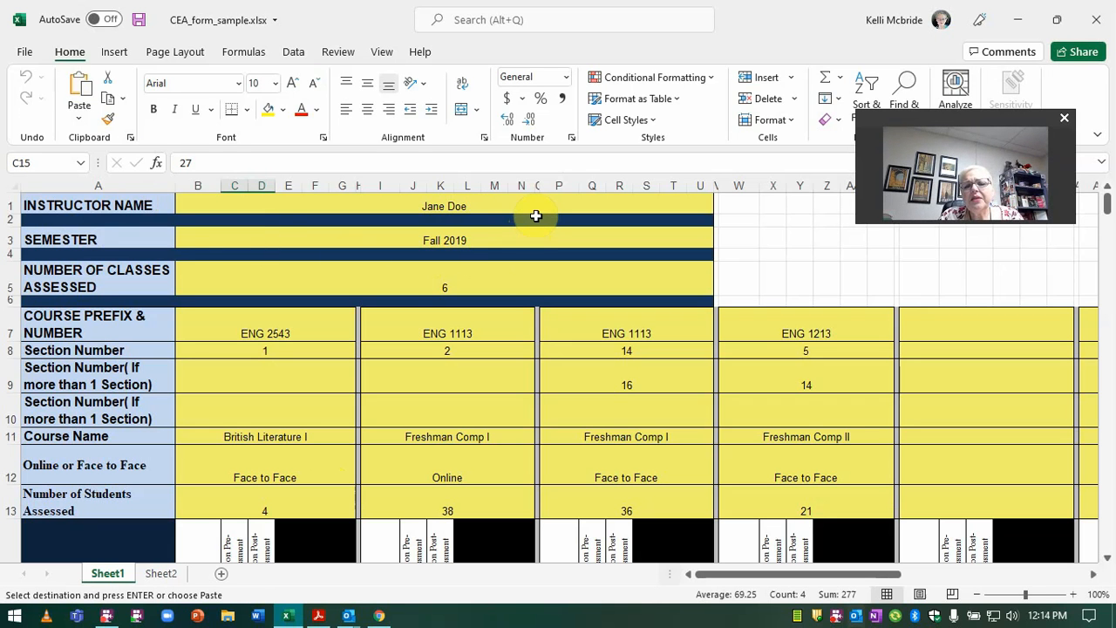
mouse_move(532, 211)
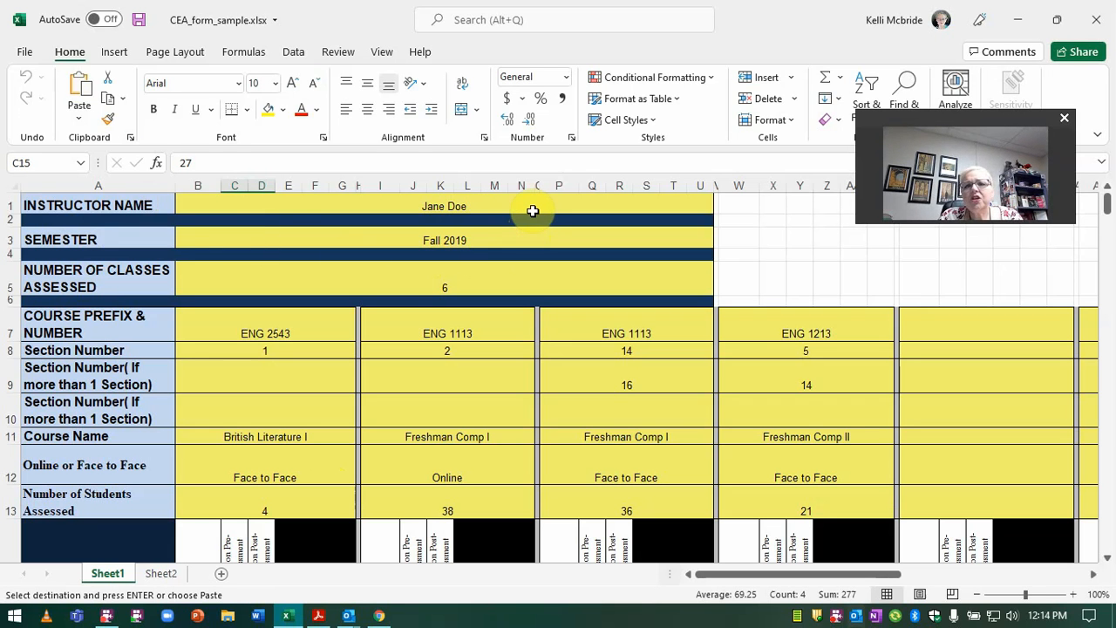
mouse_move(481, 207)
text(Fall)
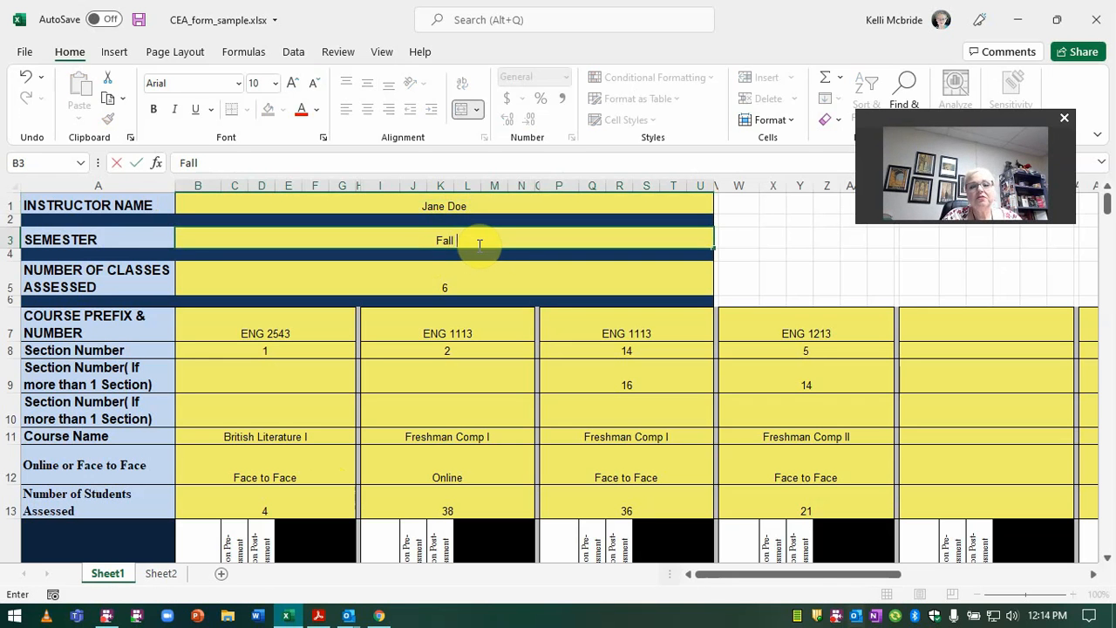
Step: Change the semester in cell B3 from Fall 2019 to Fall 2021
text(2021)
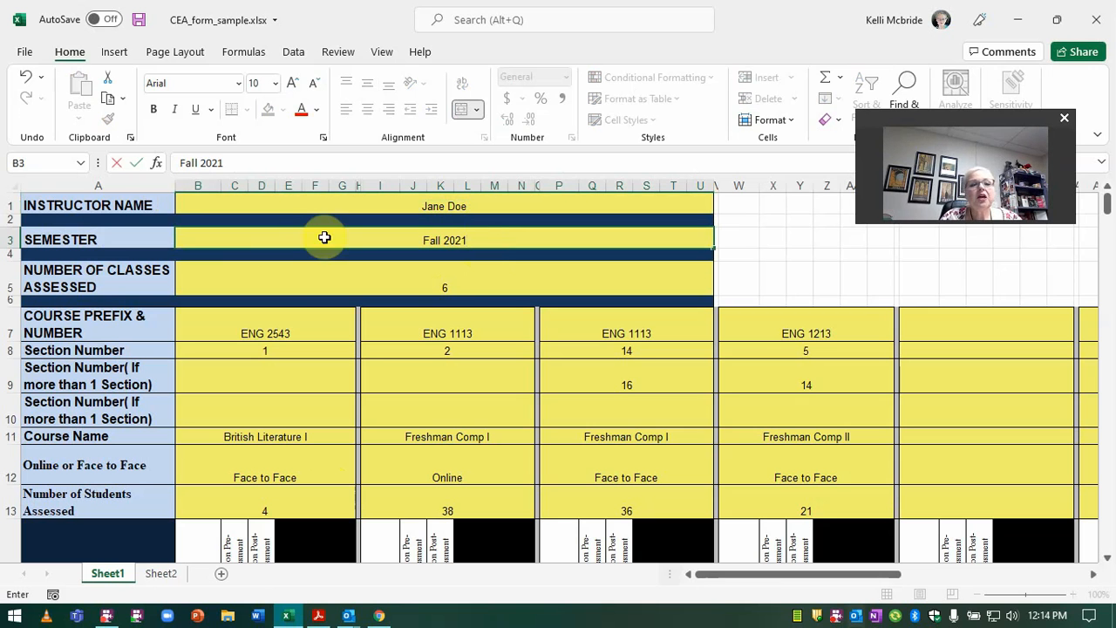
mouse_move(272, 258)
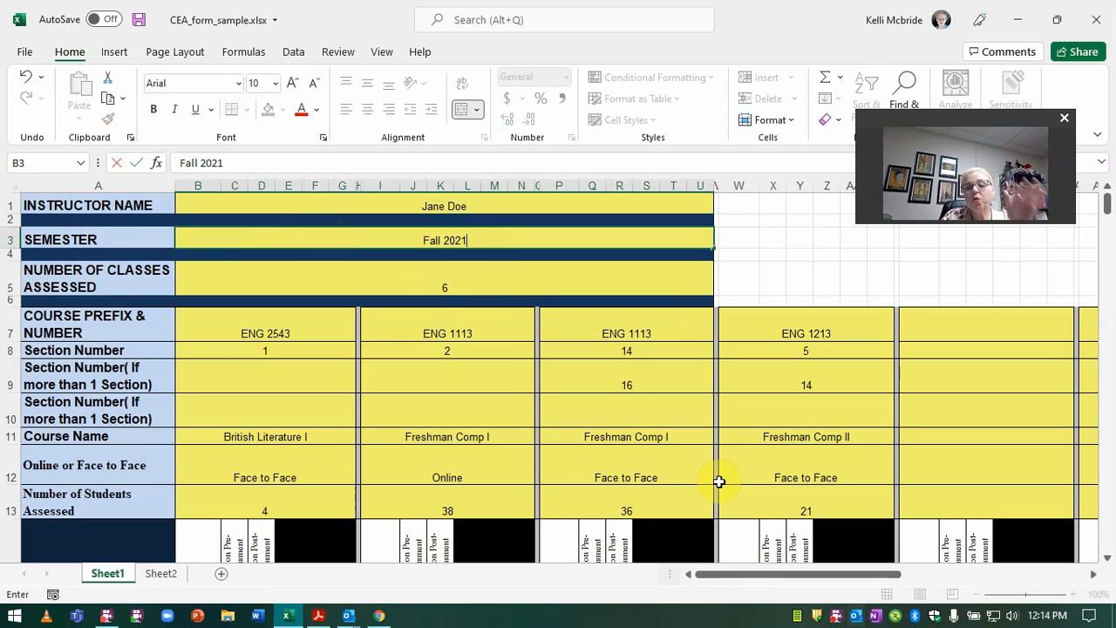
mouse_move(640, 462)
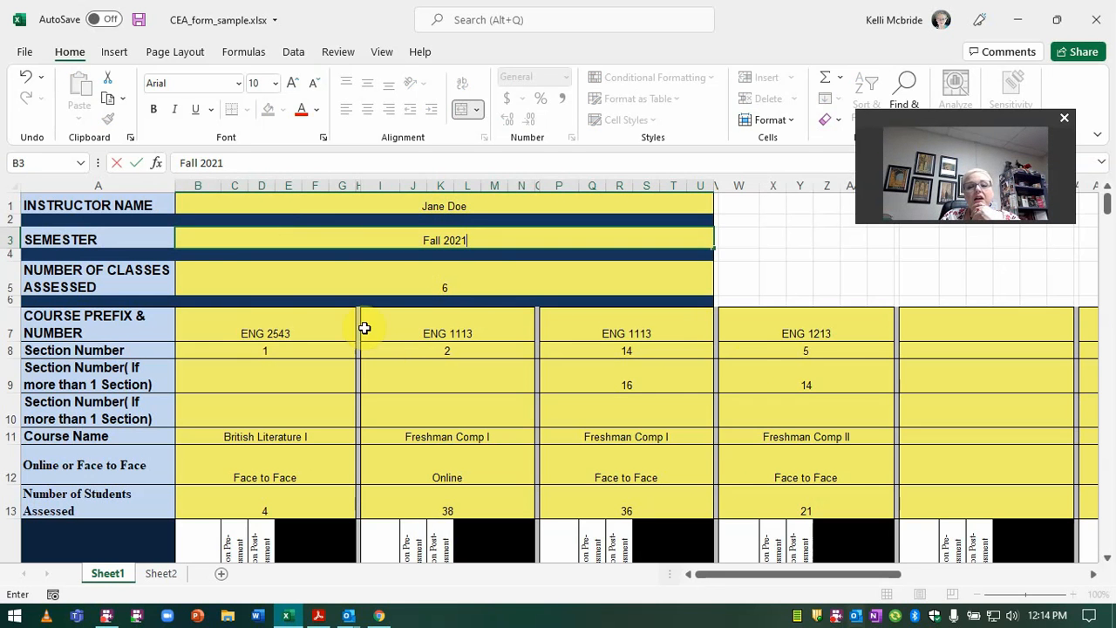
click(443, 287)
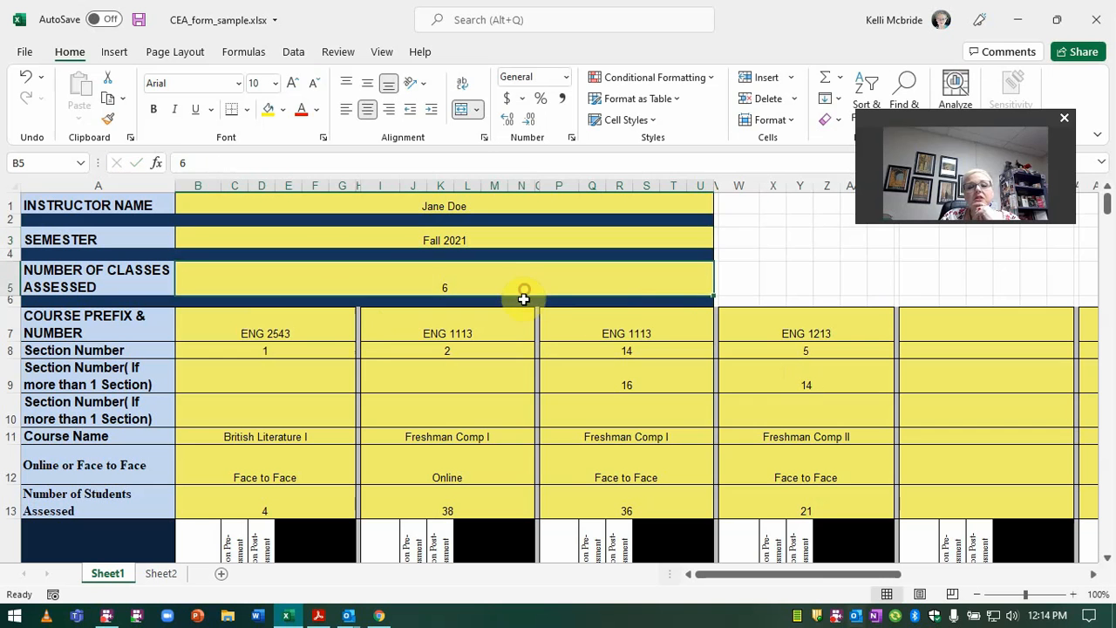
click(446, 333)
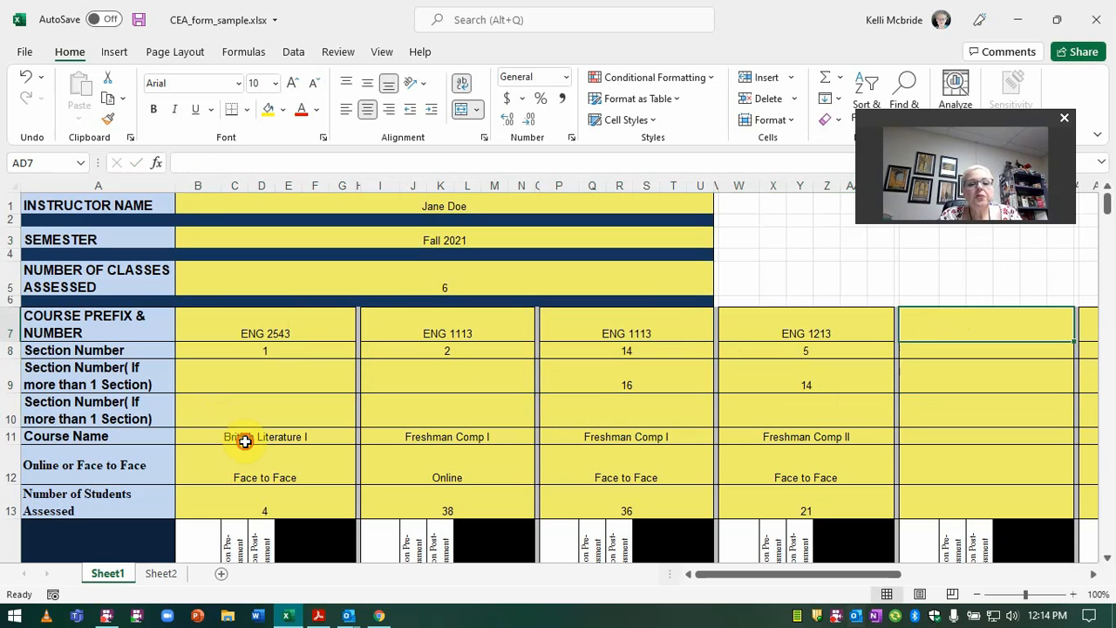
Step: Set the Freshman Comp I Online Test scores in J15:K15 to 4 and 38
click(265, 478)
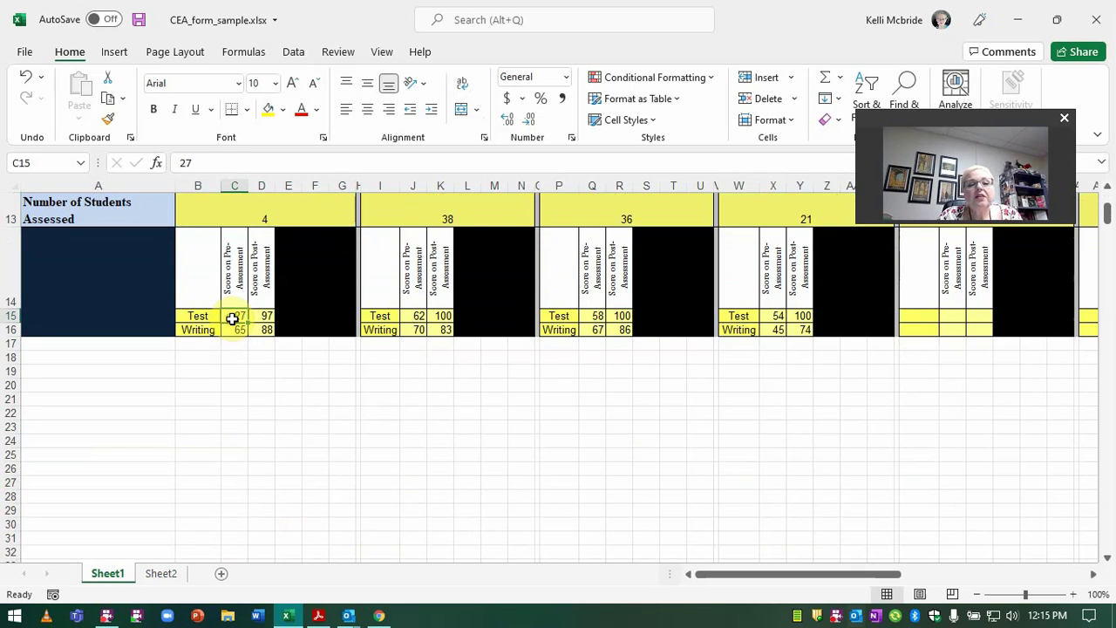
mouse_move(401, 390)
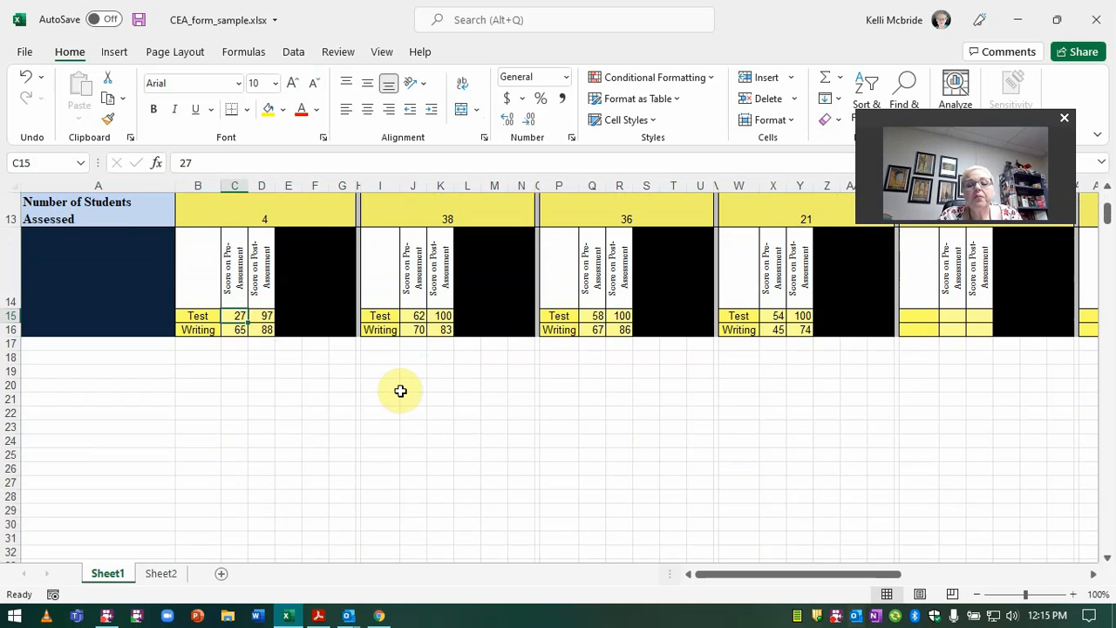
scroll(up, 3)
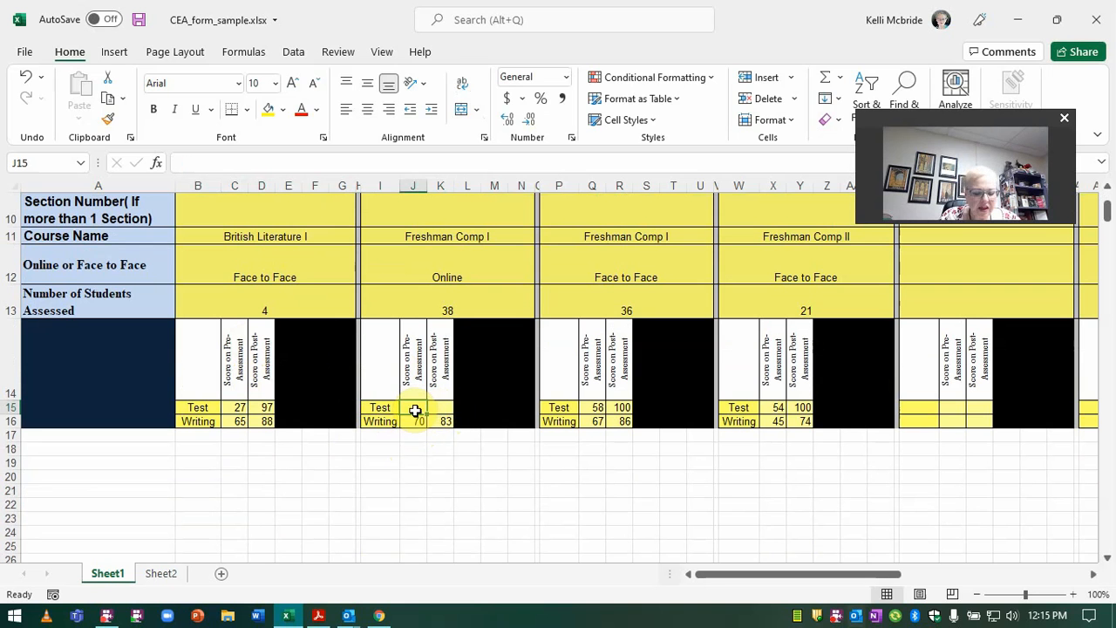
click(439, 411)
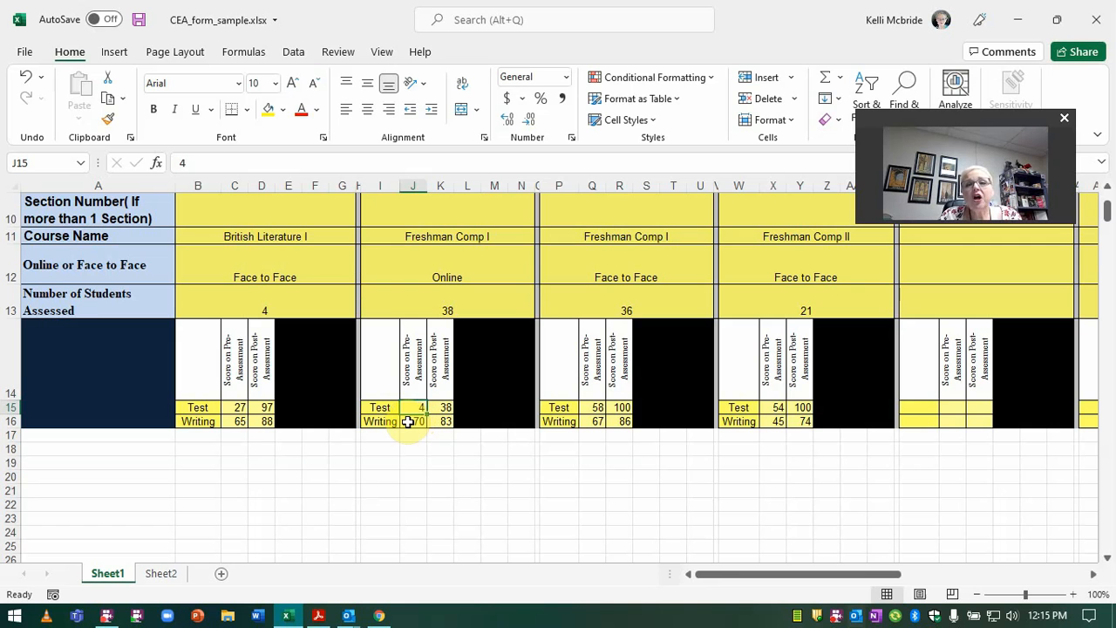
mouse_move(434, 481)
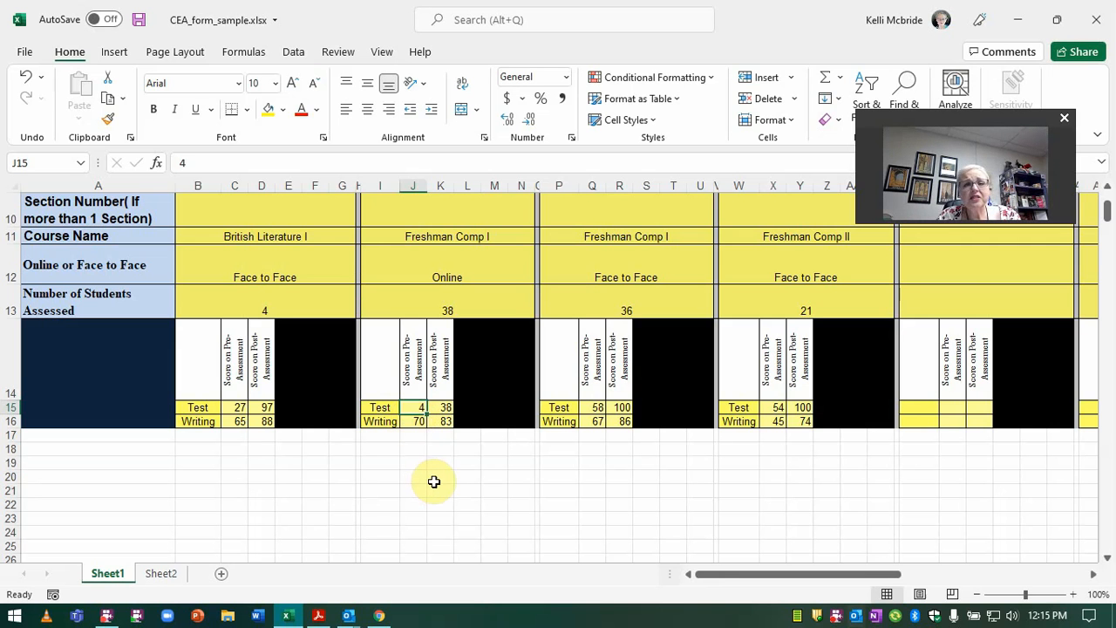
mouse_move(432, 456)
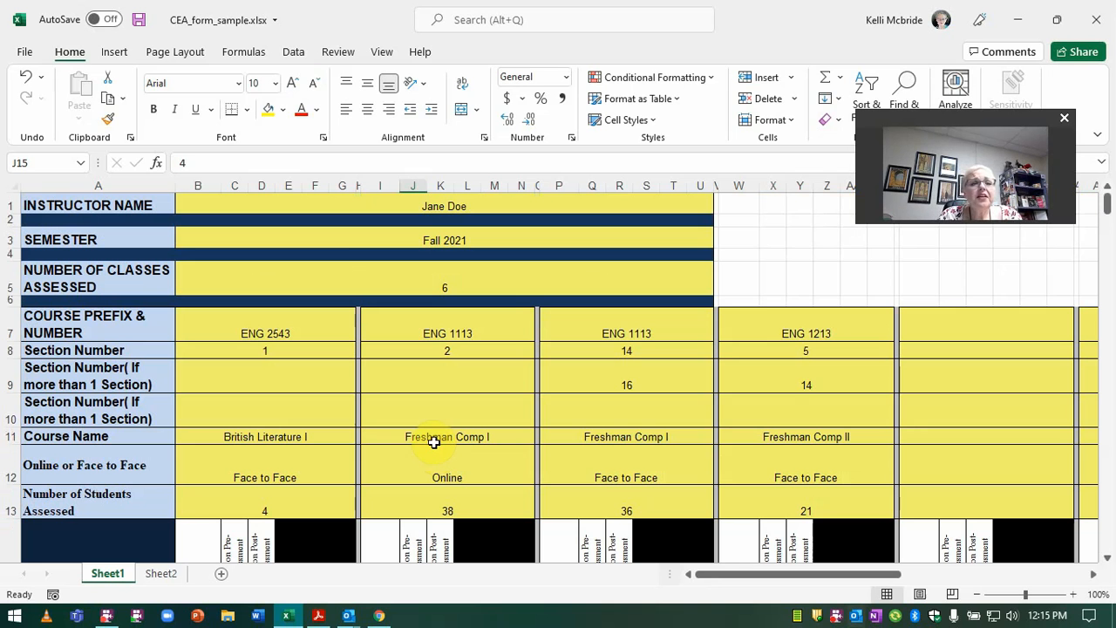
mouse_move(844, 247)
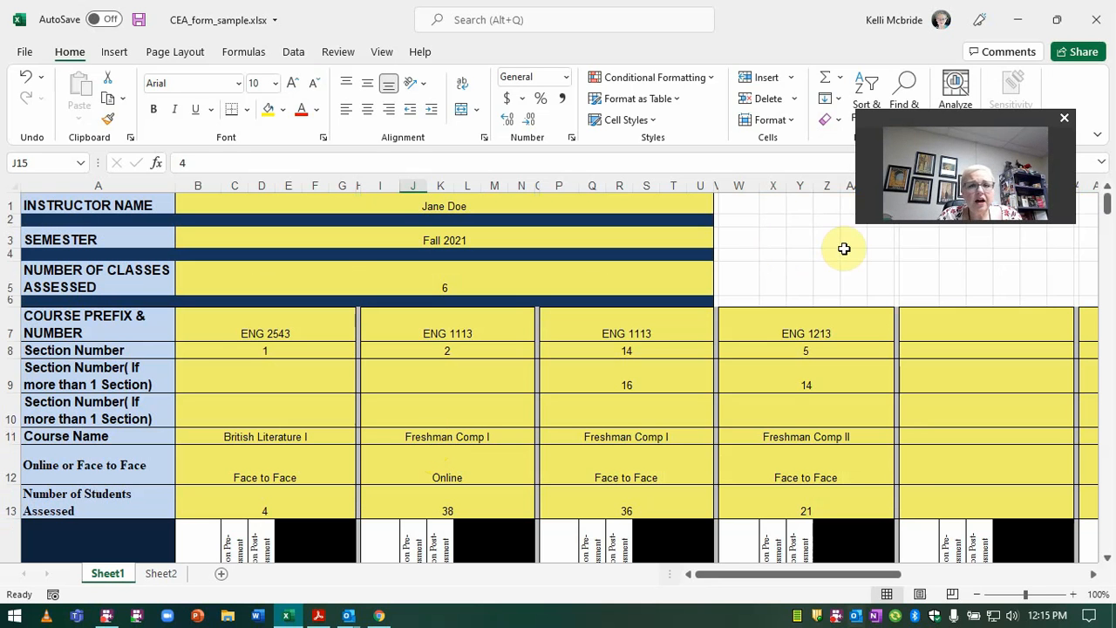
mouse_move(851, 286)
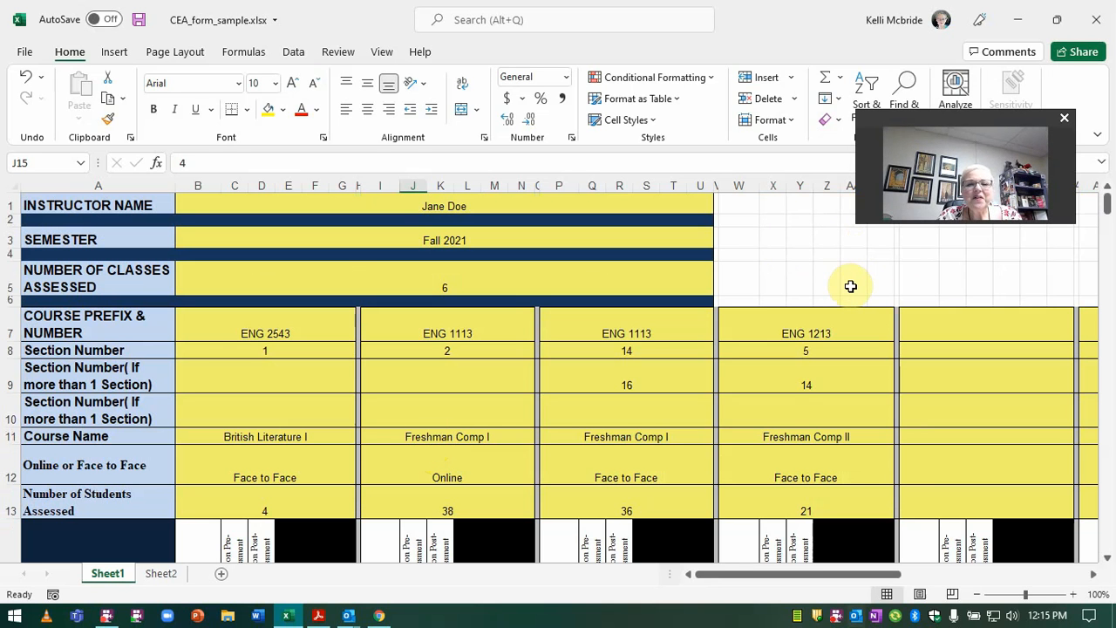